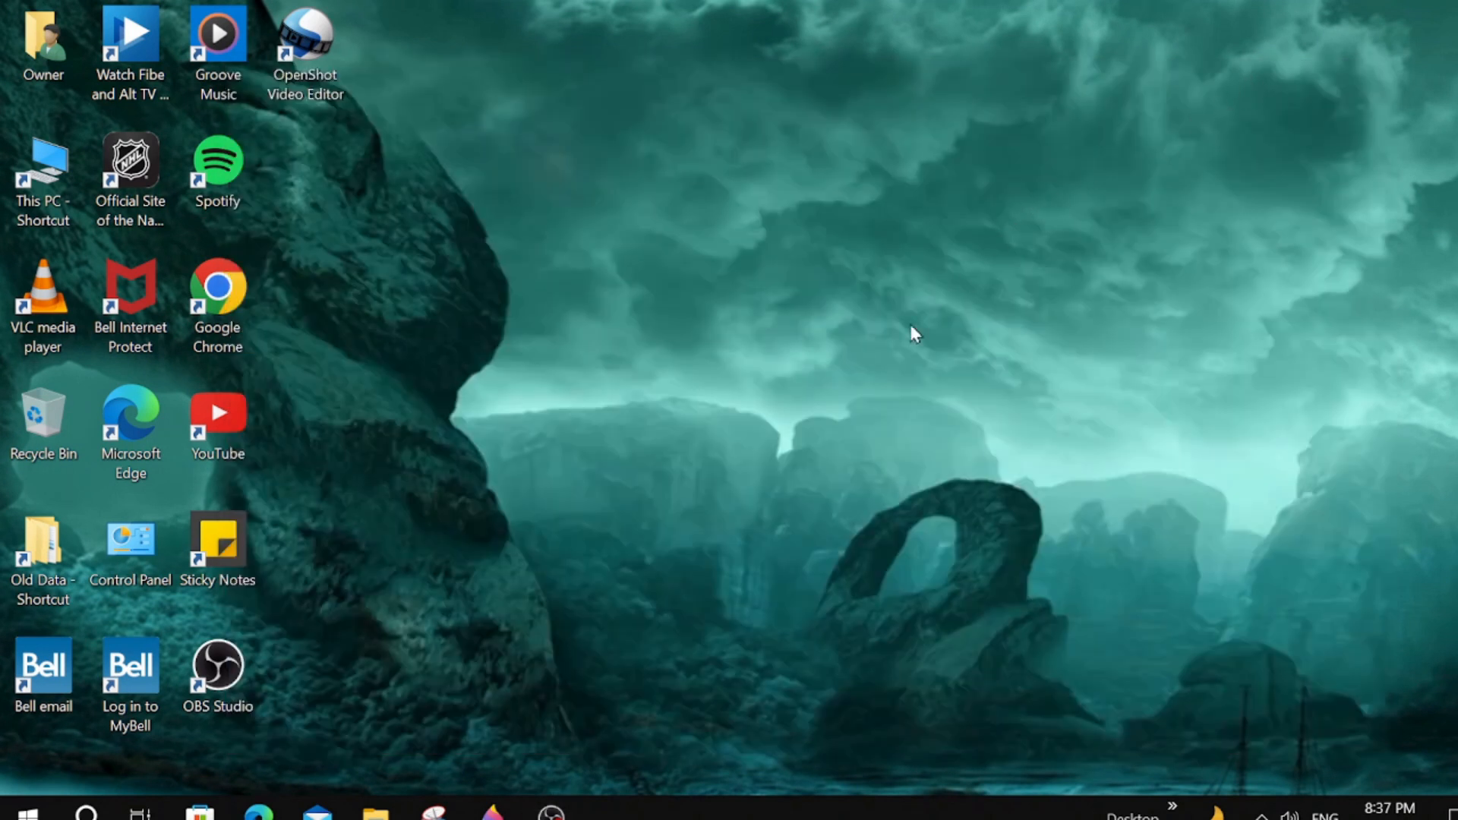
{"action": "mouse_move", "coordinate": [622, 641]}
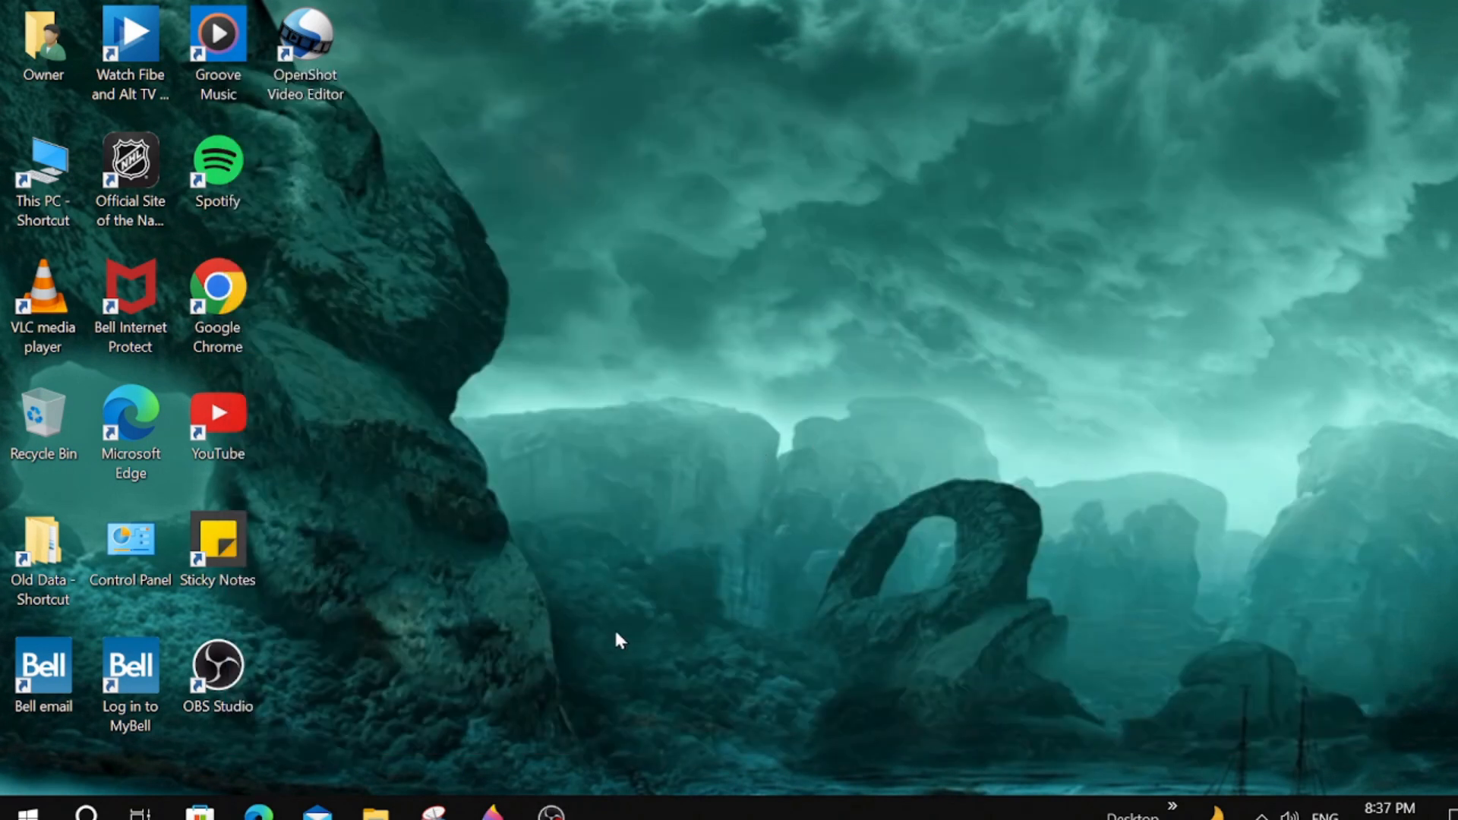
{"action": "mouse_move", "coordinate": [619, 588]}
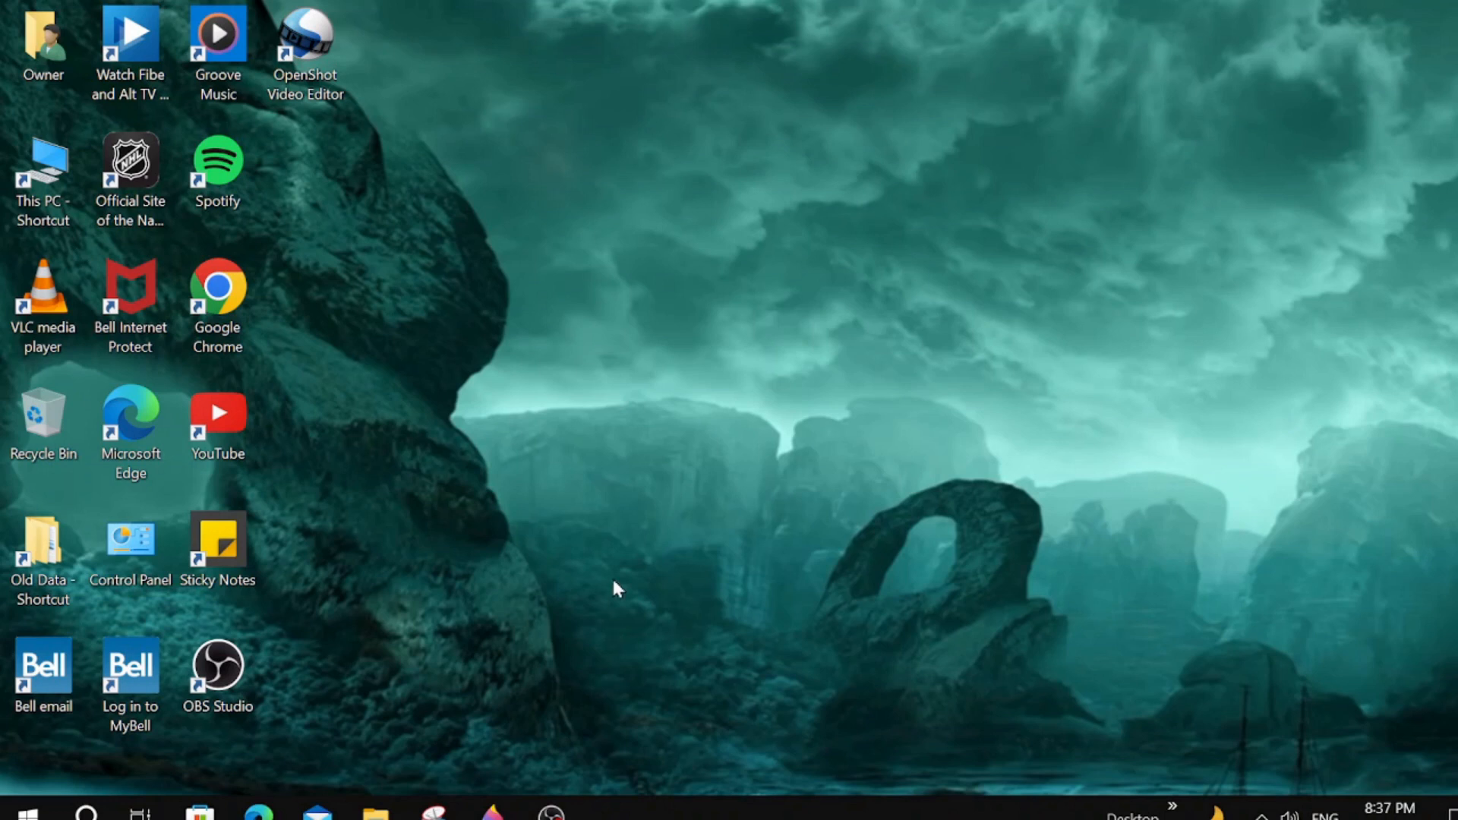
{"action": "mouse_move", "coordinate": [612, 589]}
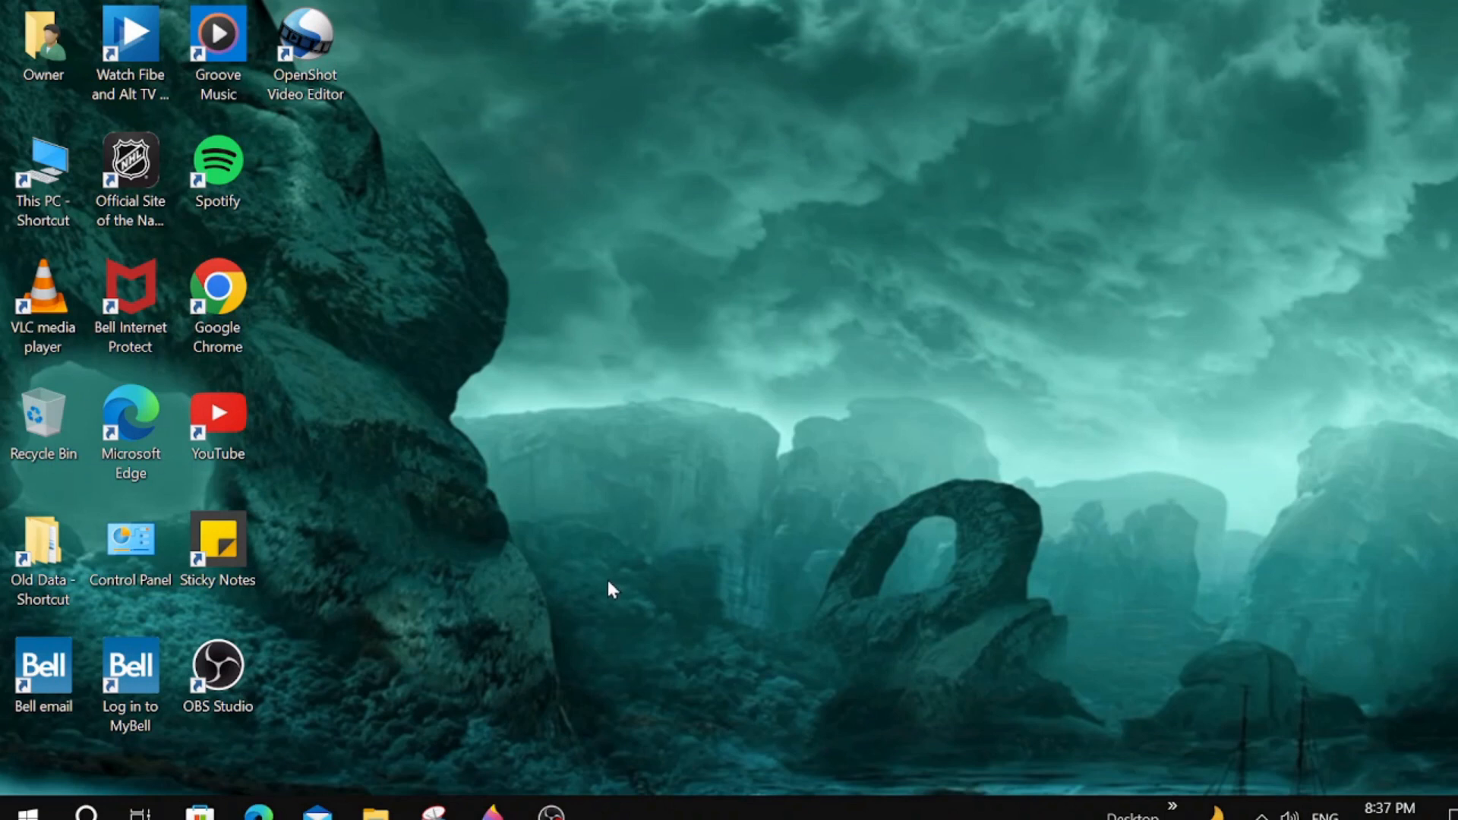
{"action": "mouse_move", "coordinate": [482, 565]}
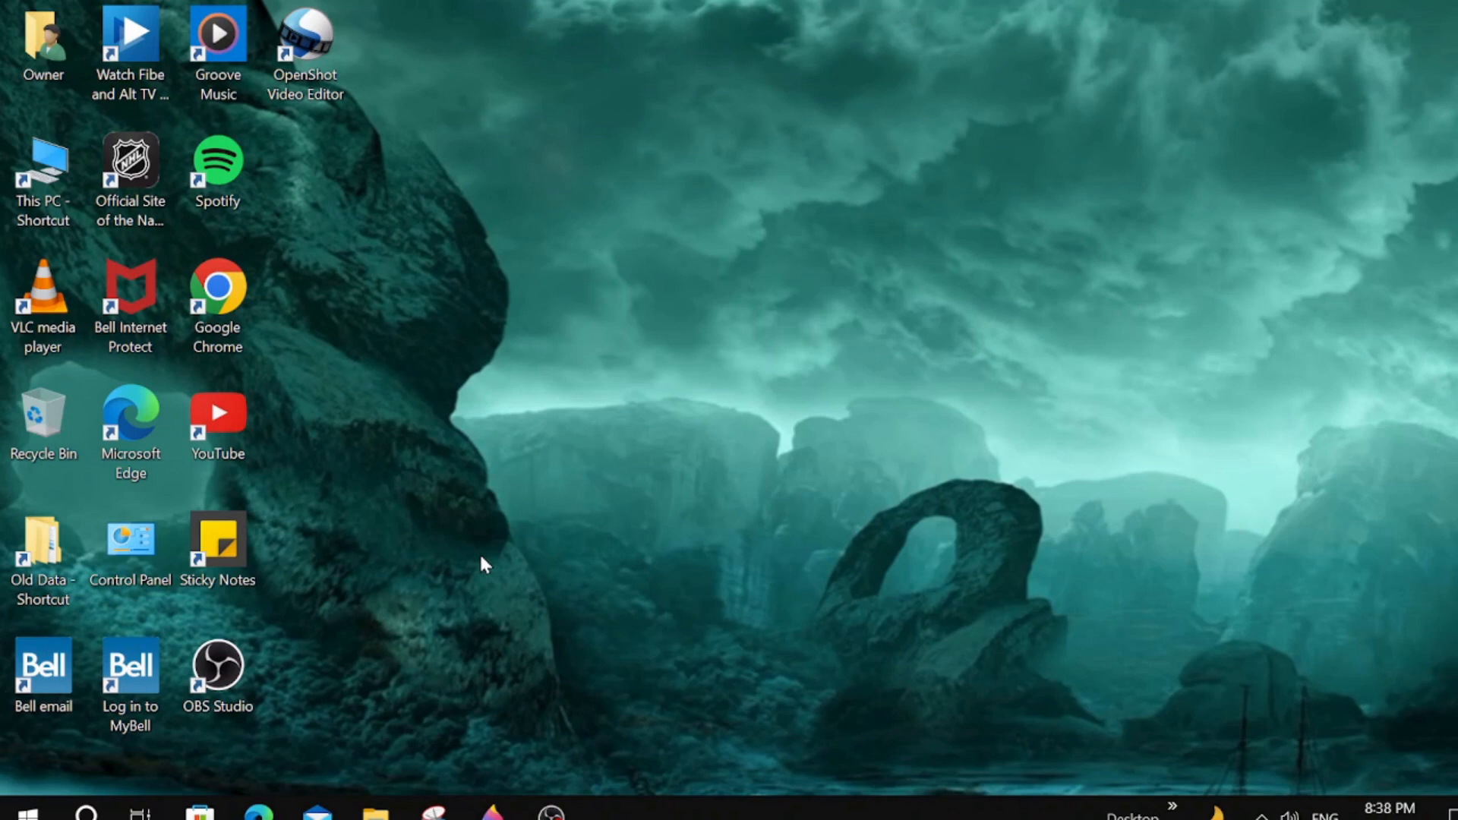
{"action": "mouse_move", "coordinate": [507, 572]}
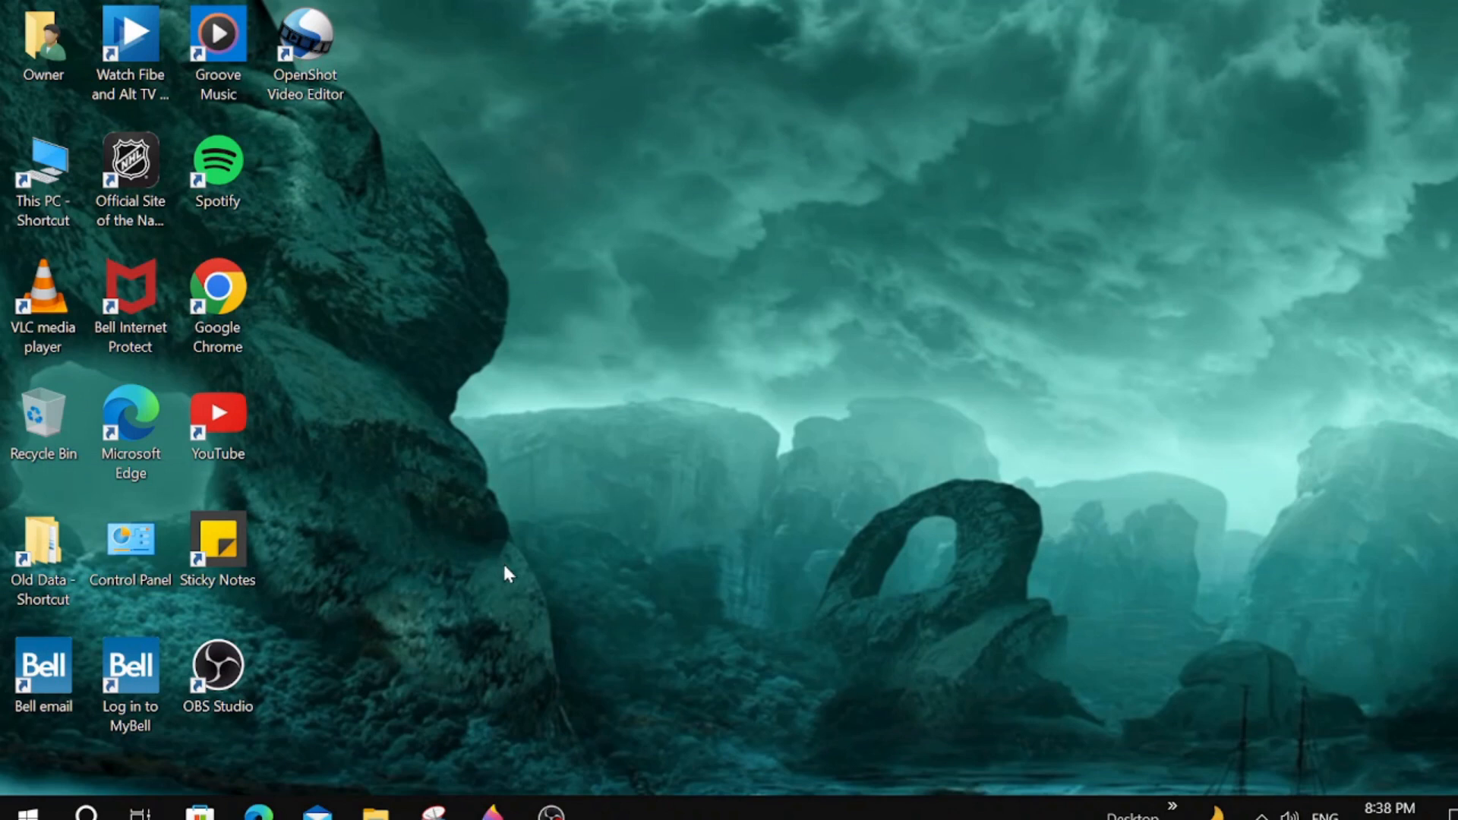
{"action": "mouse_move", "coordinate": [534, 600]}
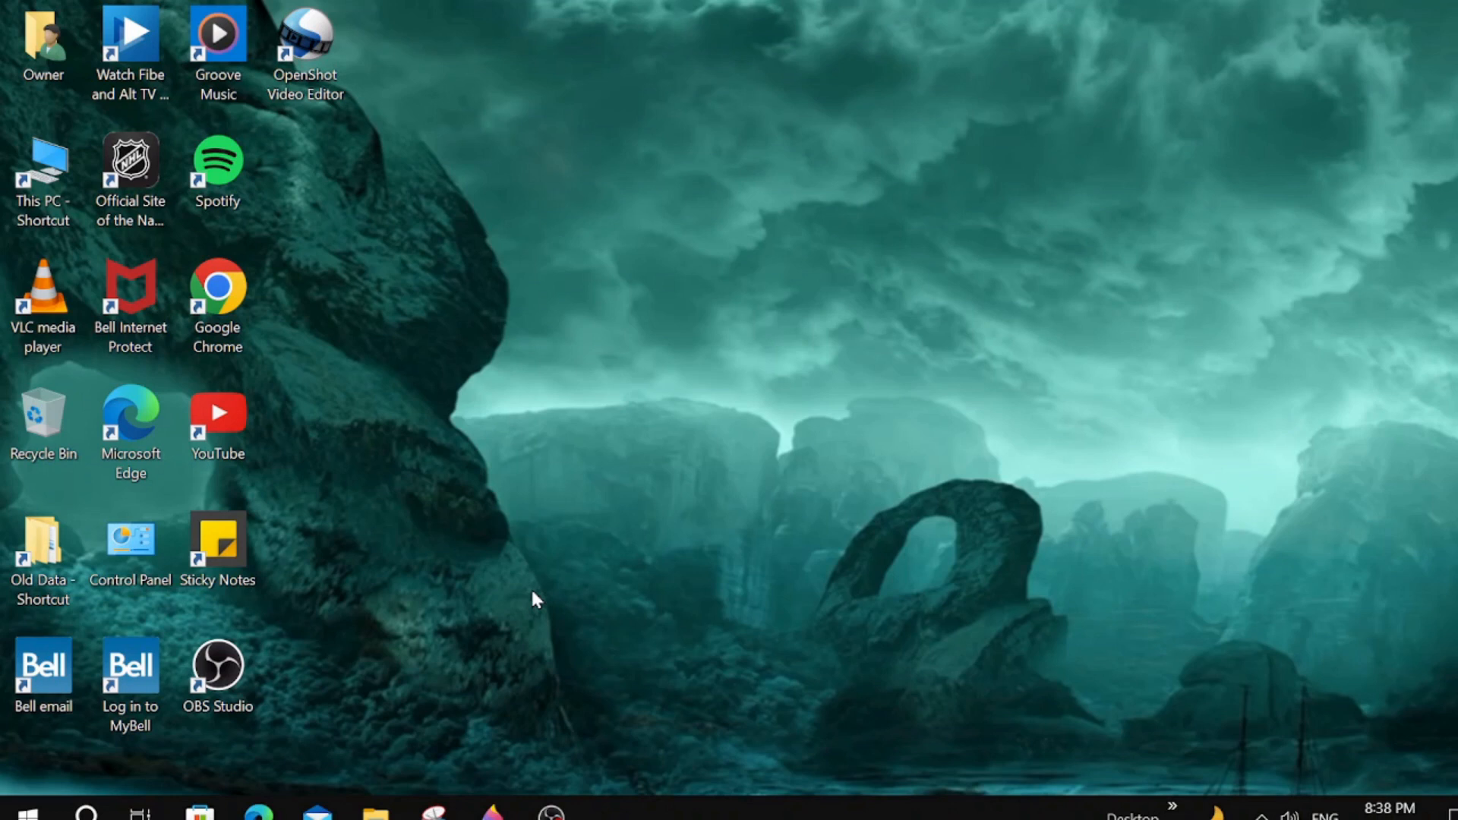
{"action": "mouse_move", "coordinate": [521, 658]}
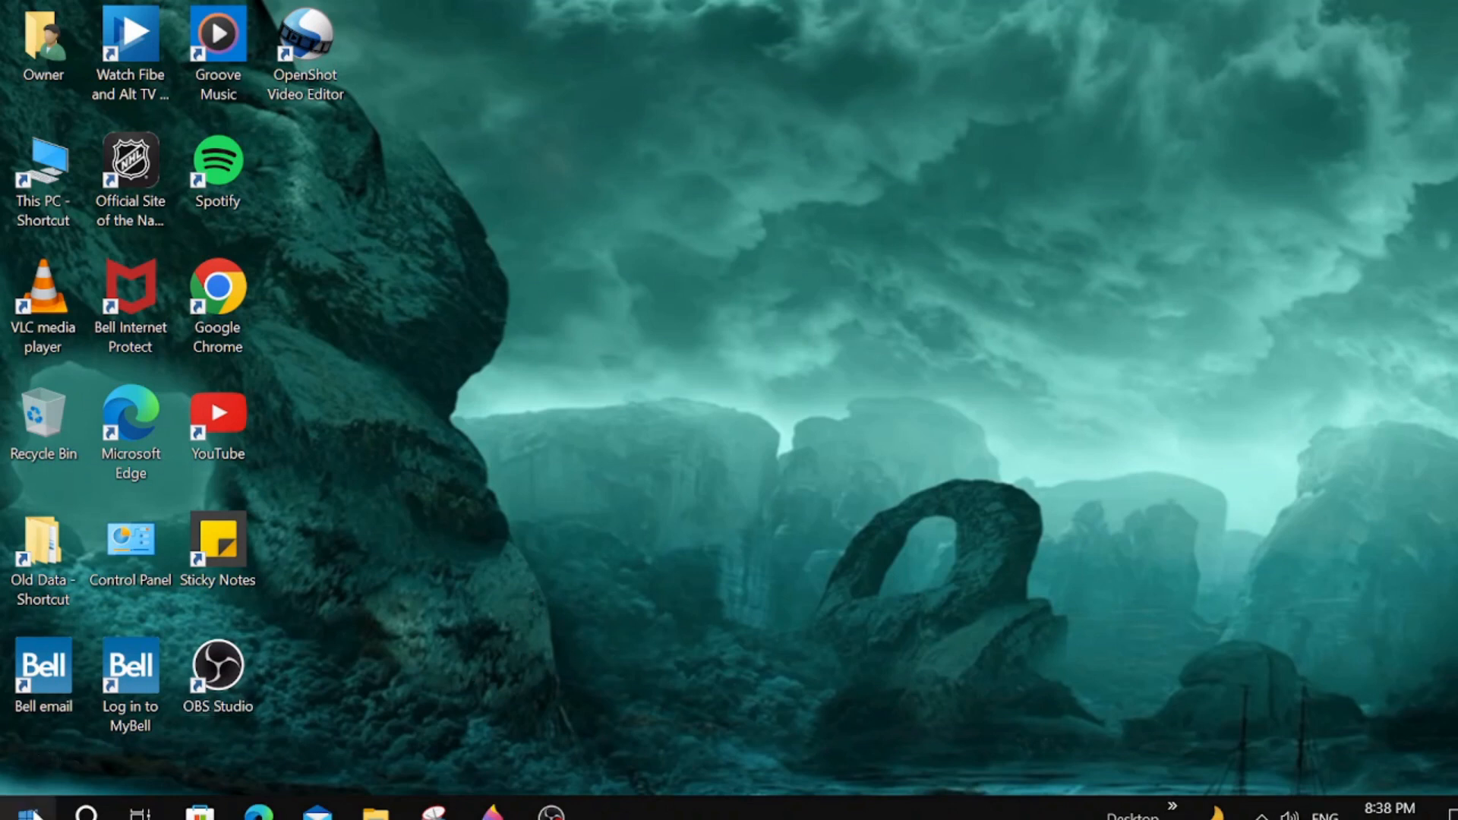
Scroll the Start menu's app list down to the P section where Paint 3D appears
{"action": "left_click", "coordinate": [18, 811]}
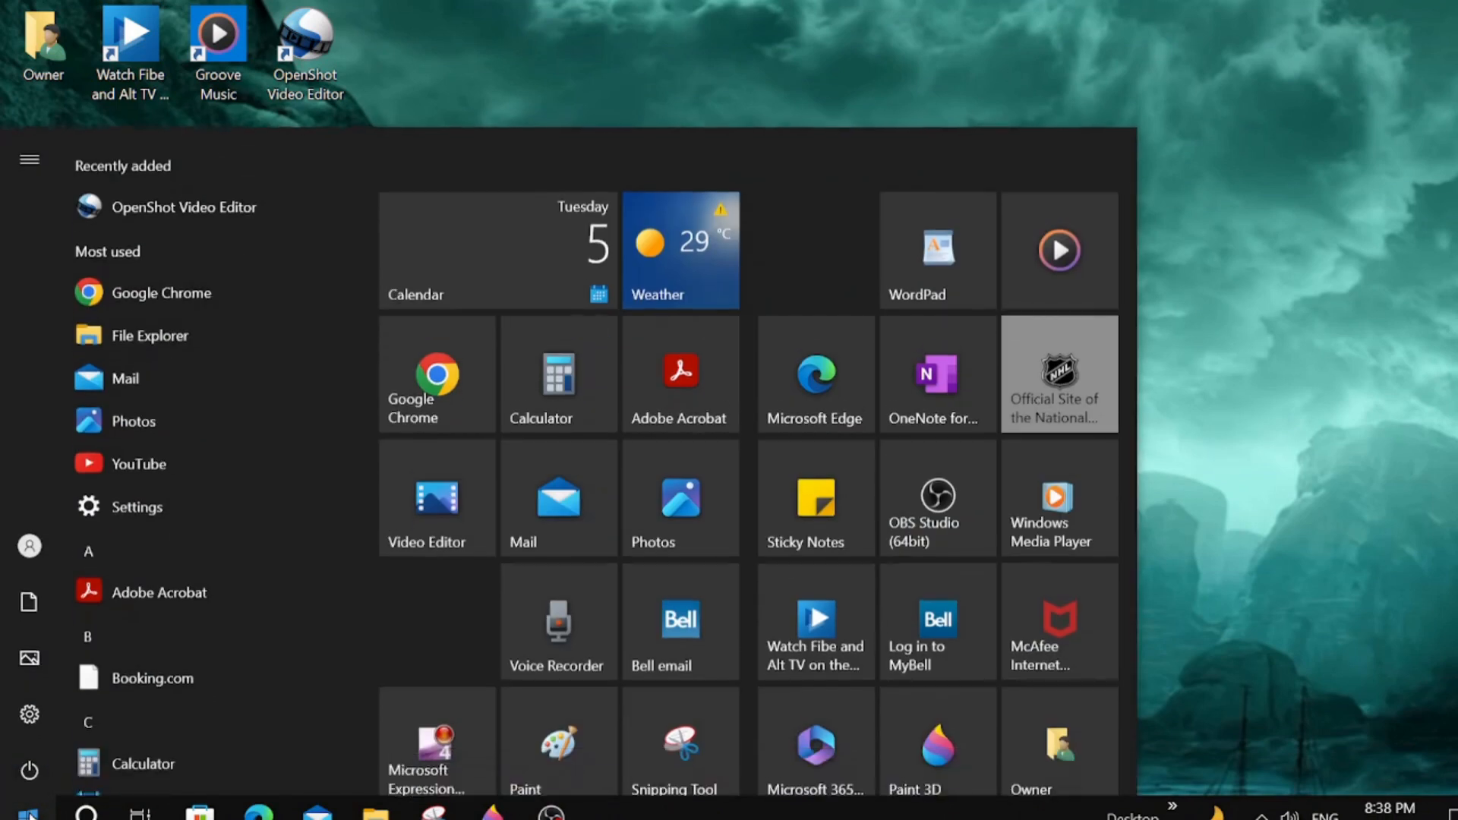
{"action": "scroll", "scroll_direction": "down", "scroll_amount": 3}
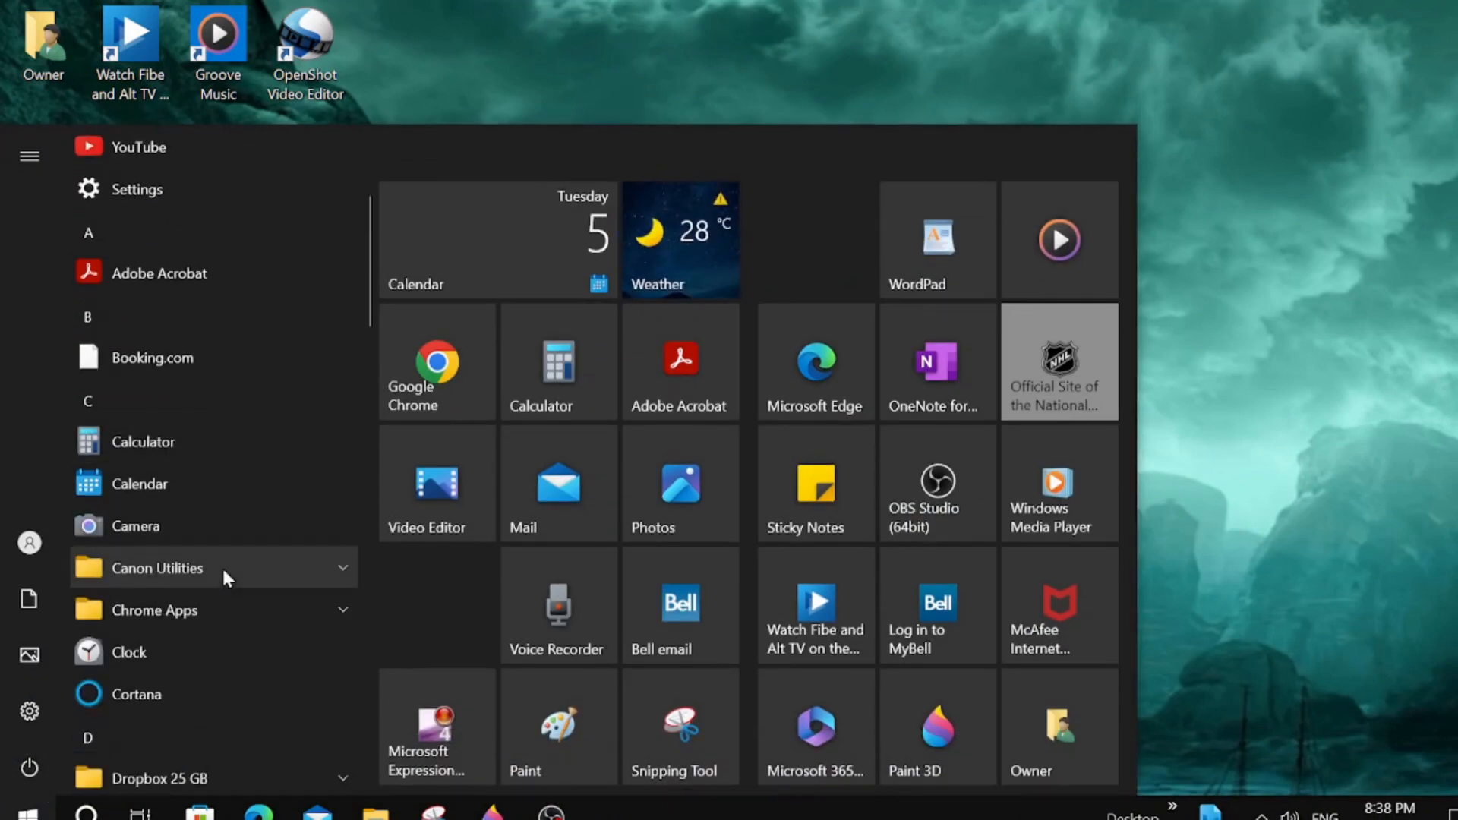
{"action": "scroll", "scroll_direction": "down", "scroll_amount": 3}
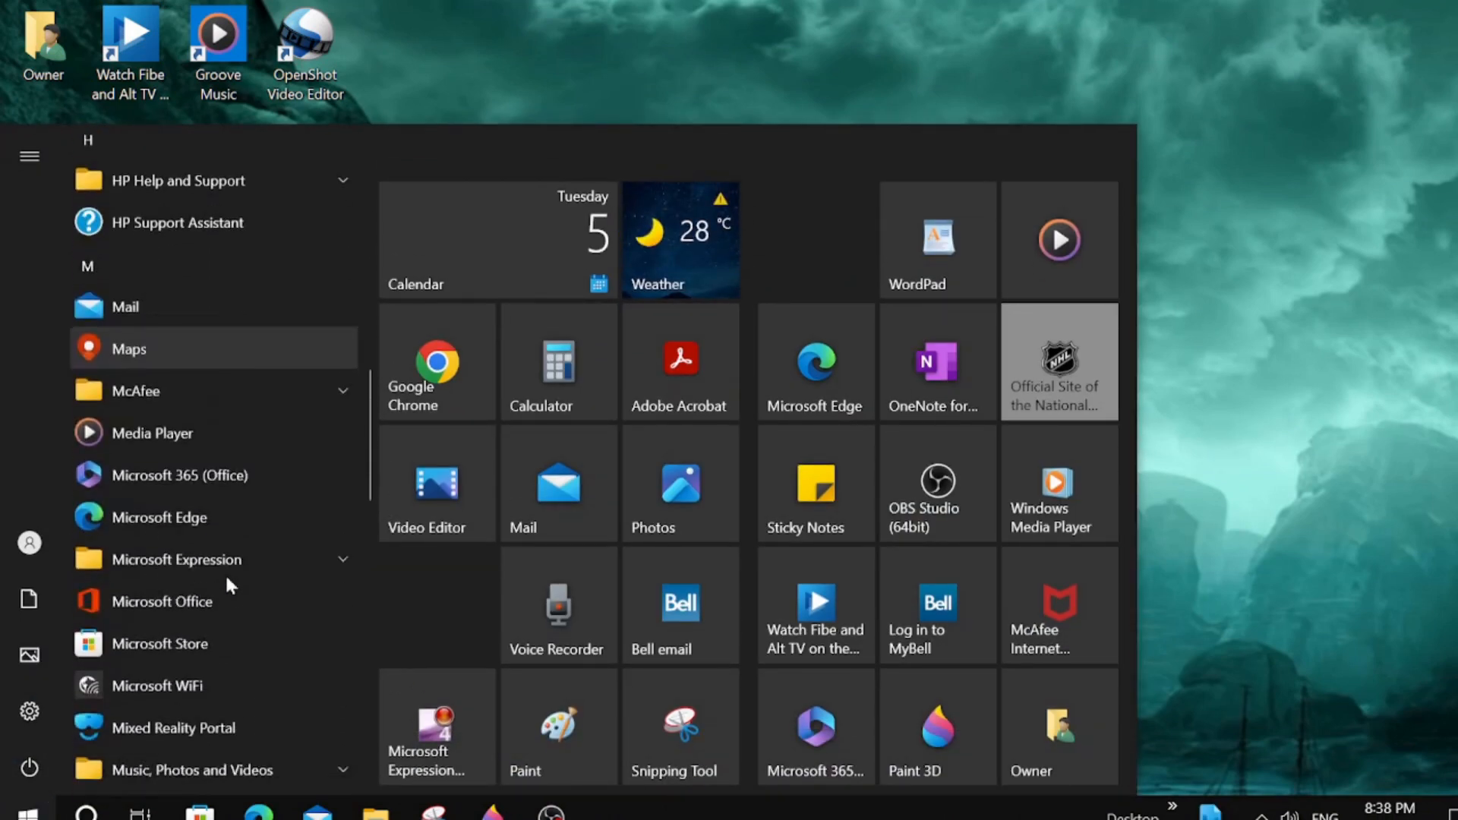
{"action": "scroll", "scroll_direction": "down", "scroll_amount": 3}
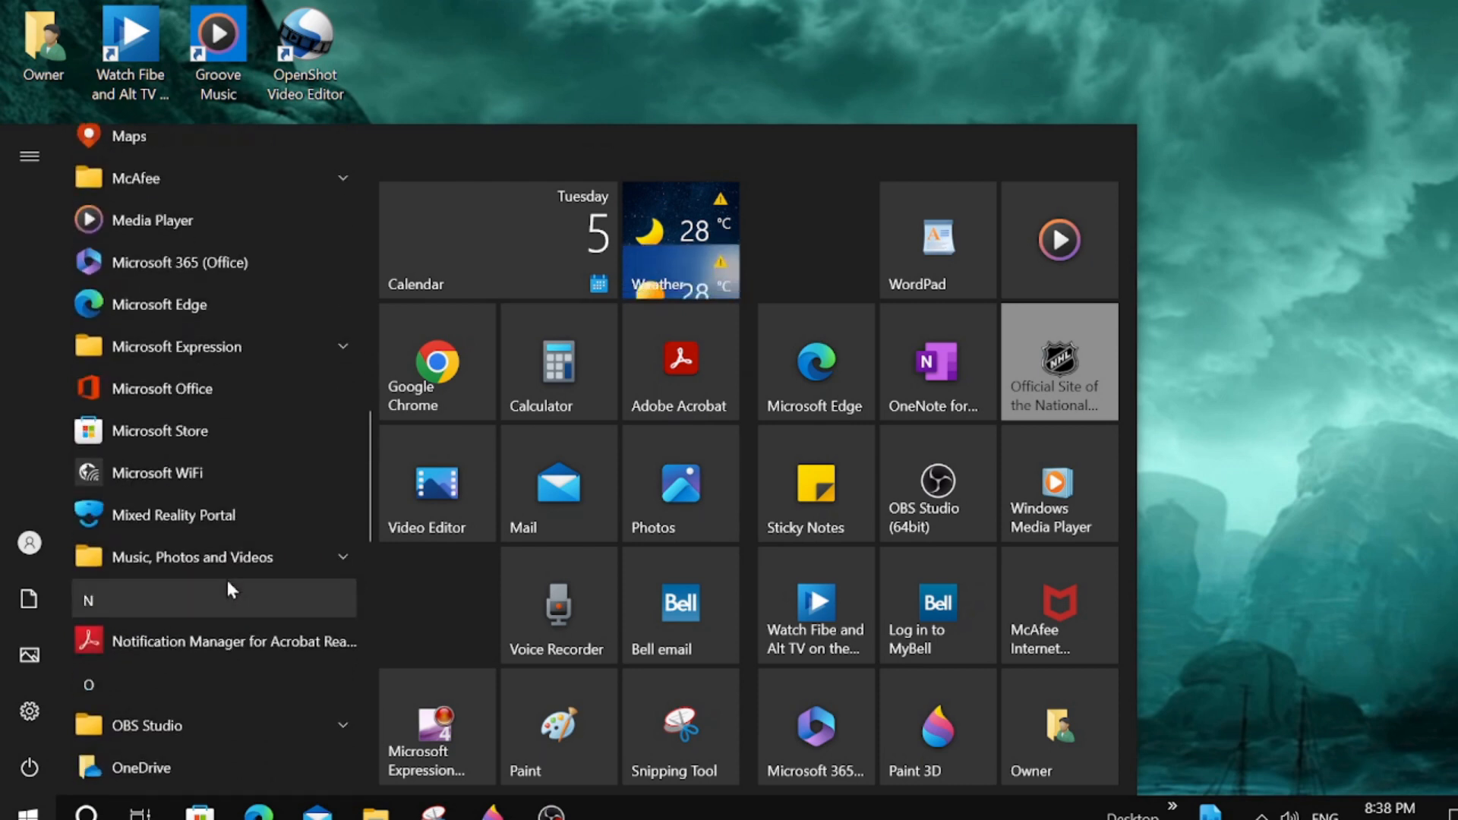
{"action": "scroll", "scroll_direction": "down", "scroll_amount": 3}
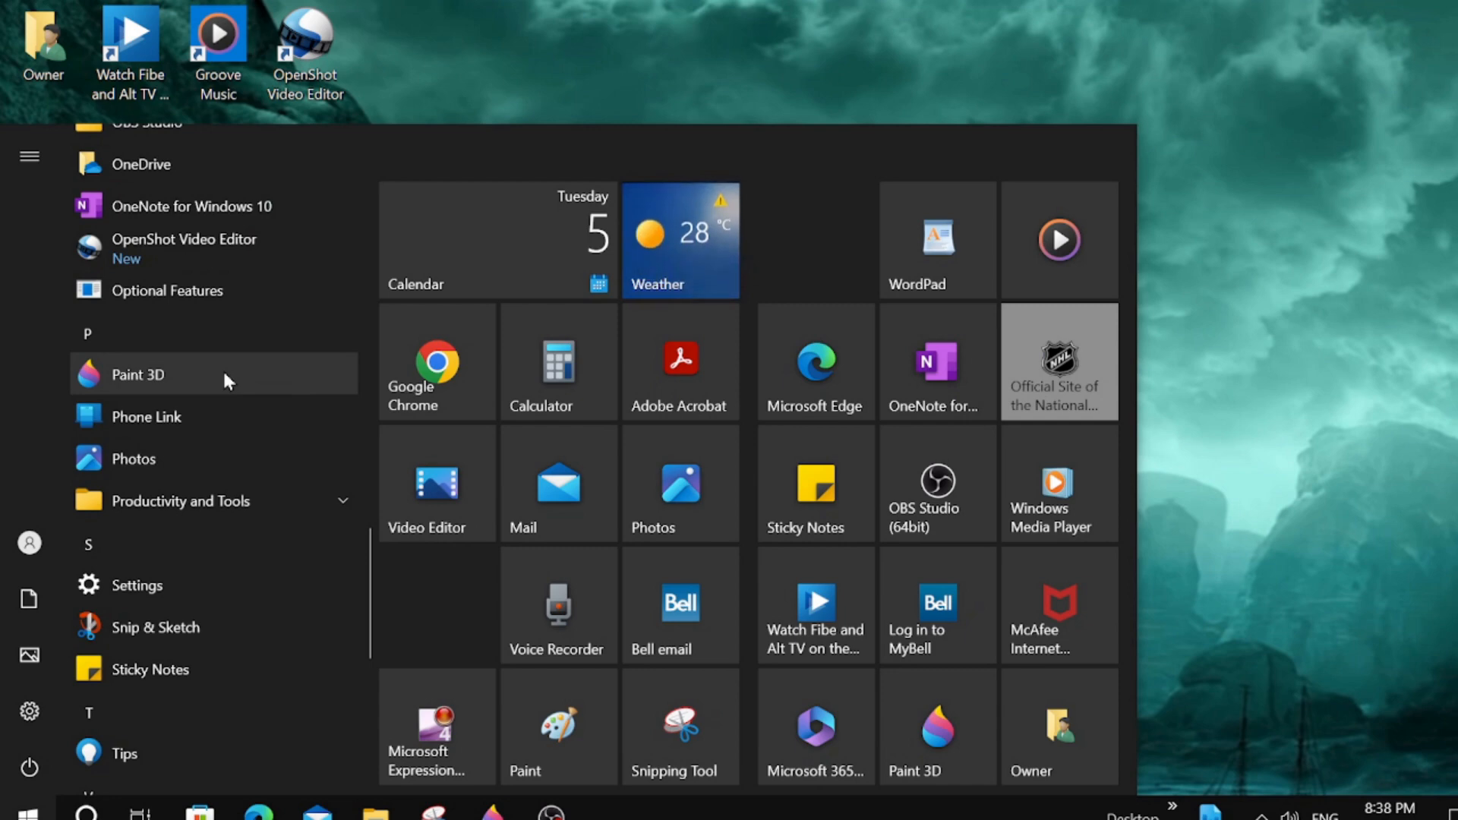
Launch Paint 3D and begin a new blank untitled canvas from the welcome screen
{"action": "left_click", "coordinate": [138, 374]}
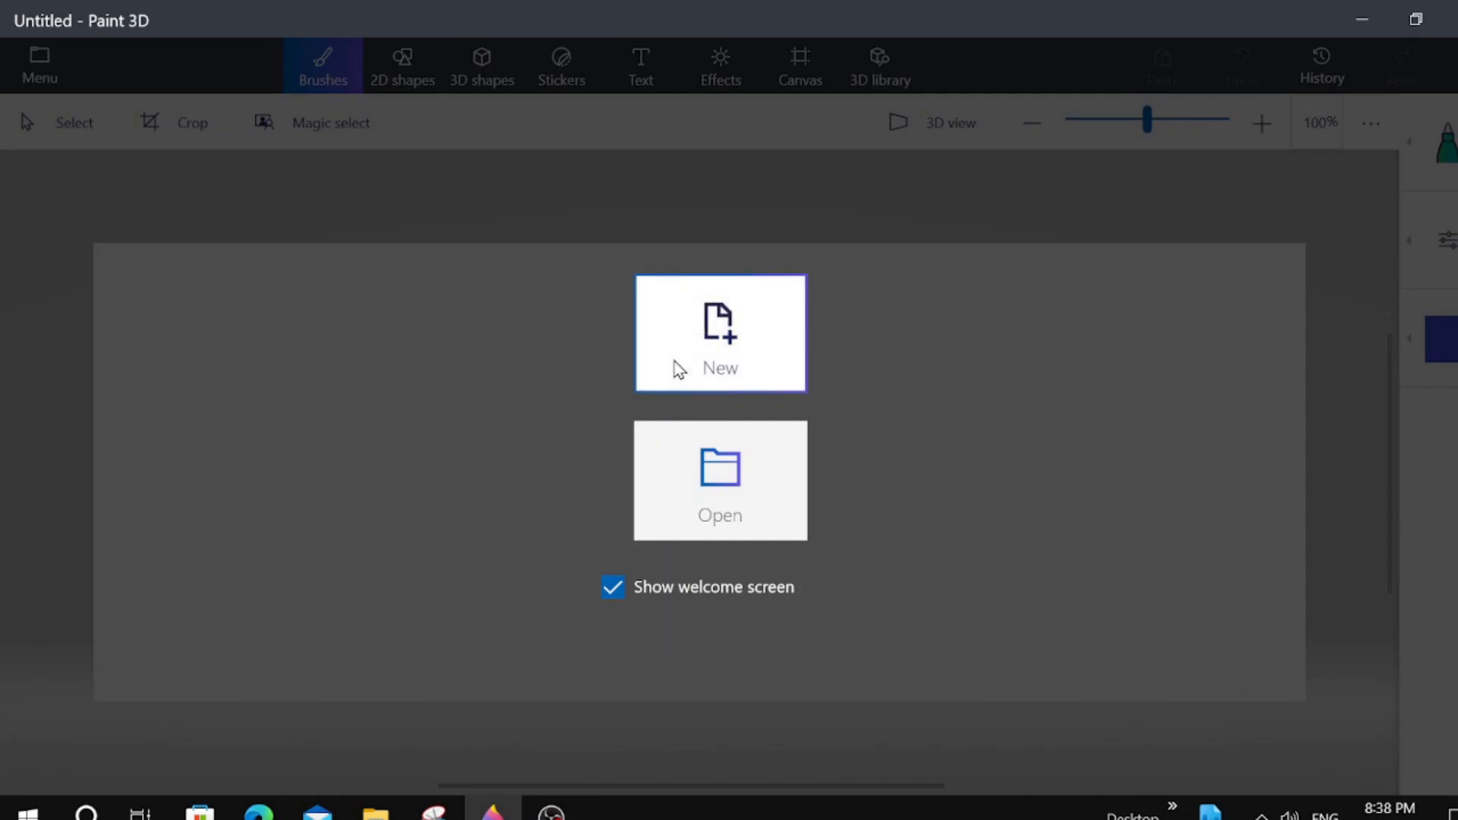
{"action": "left_click", "coordinate": [718, 333]}
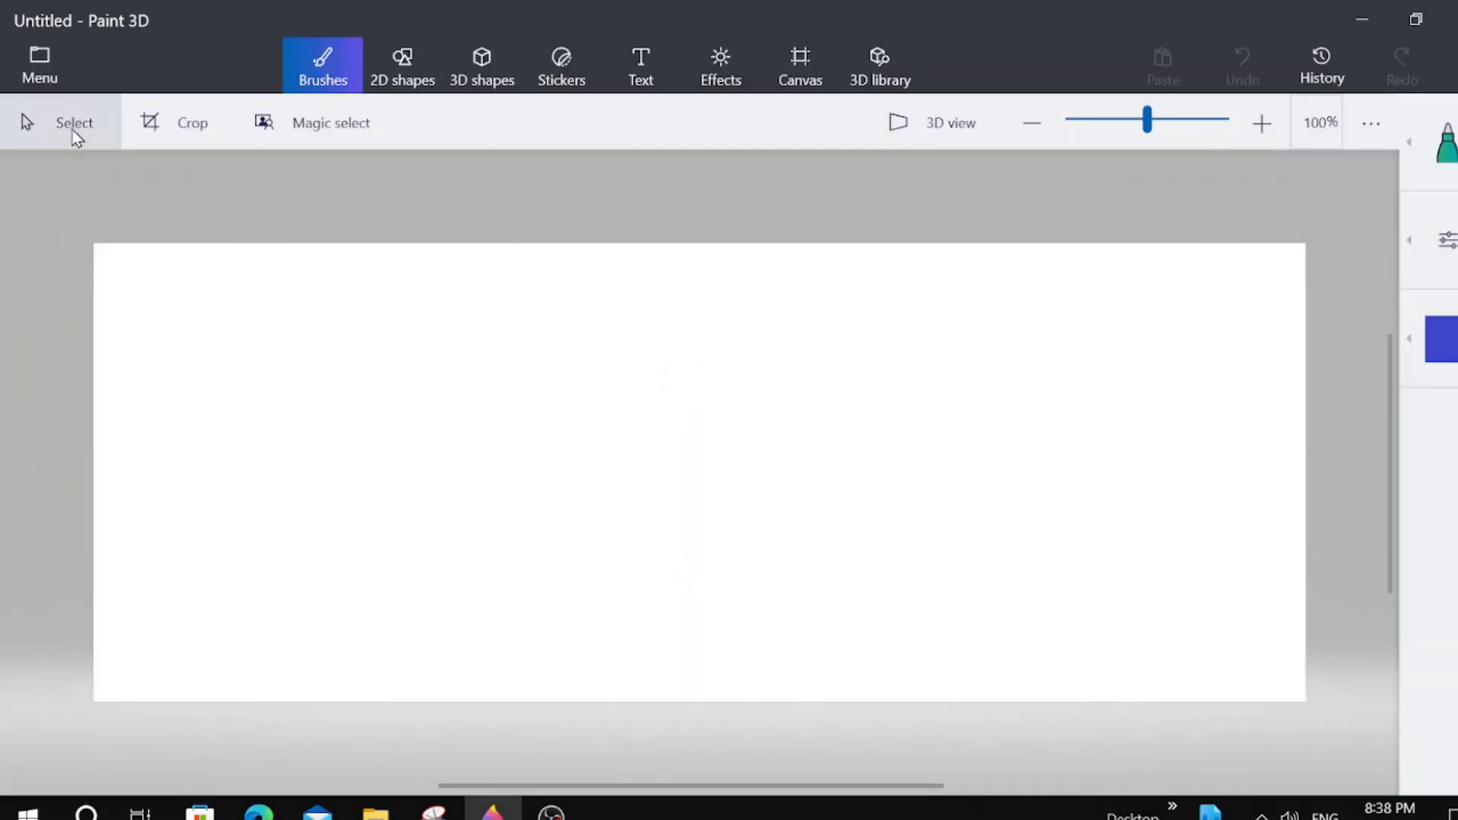
Insert the 'thumbnail 22' photo of the woman on the mountain road onto the canvas
{"action": "left_click", "coordinate": [39, 66]}
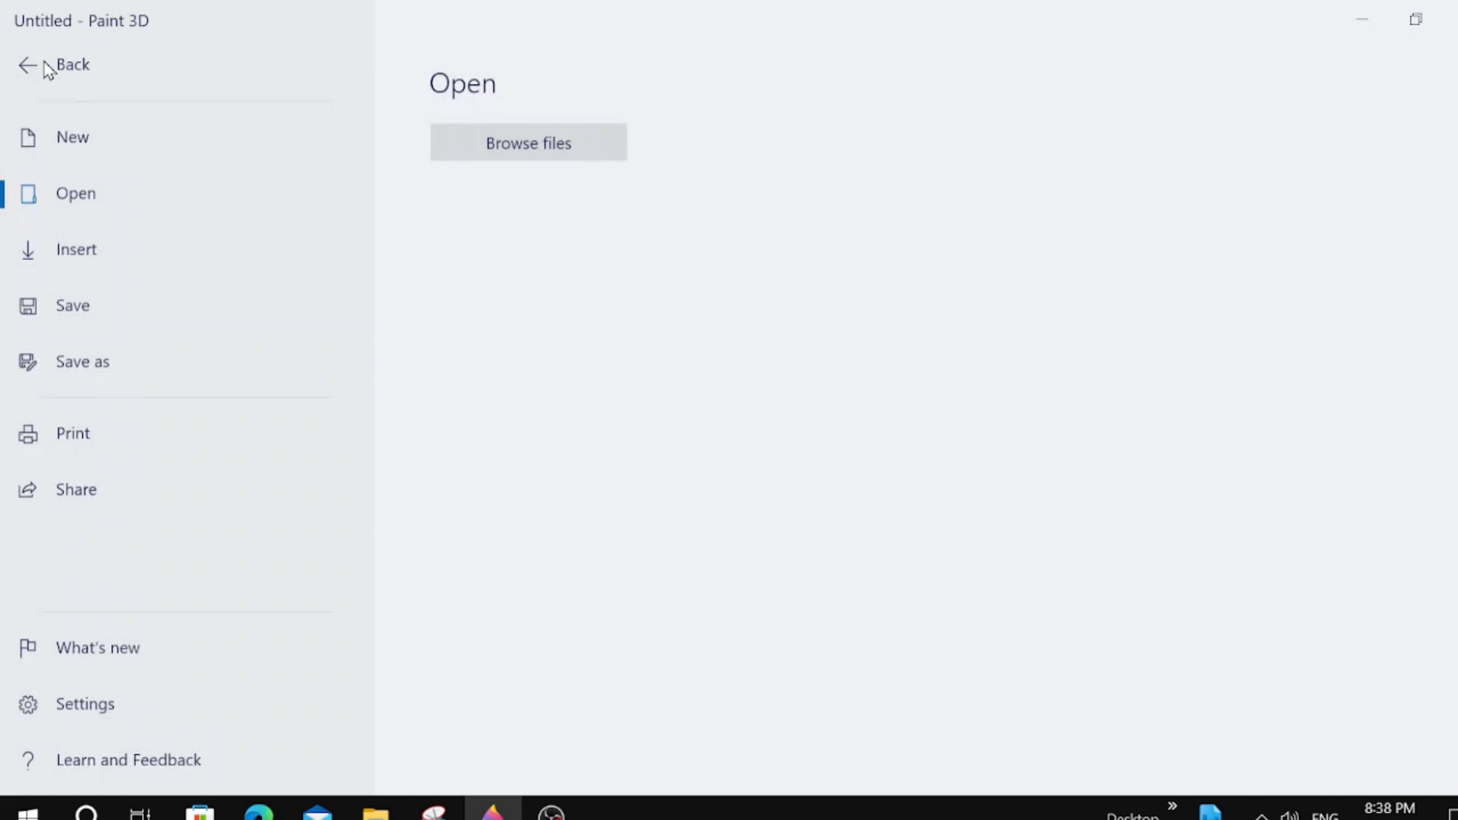
{"action": "mouse_move", "coordinate": [154, 258]}
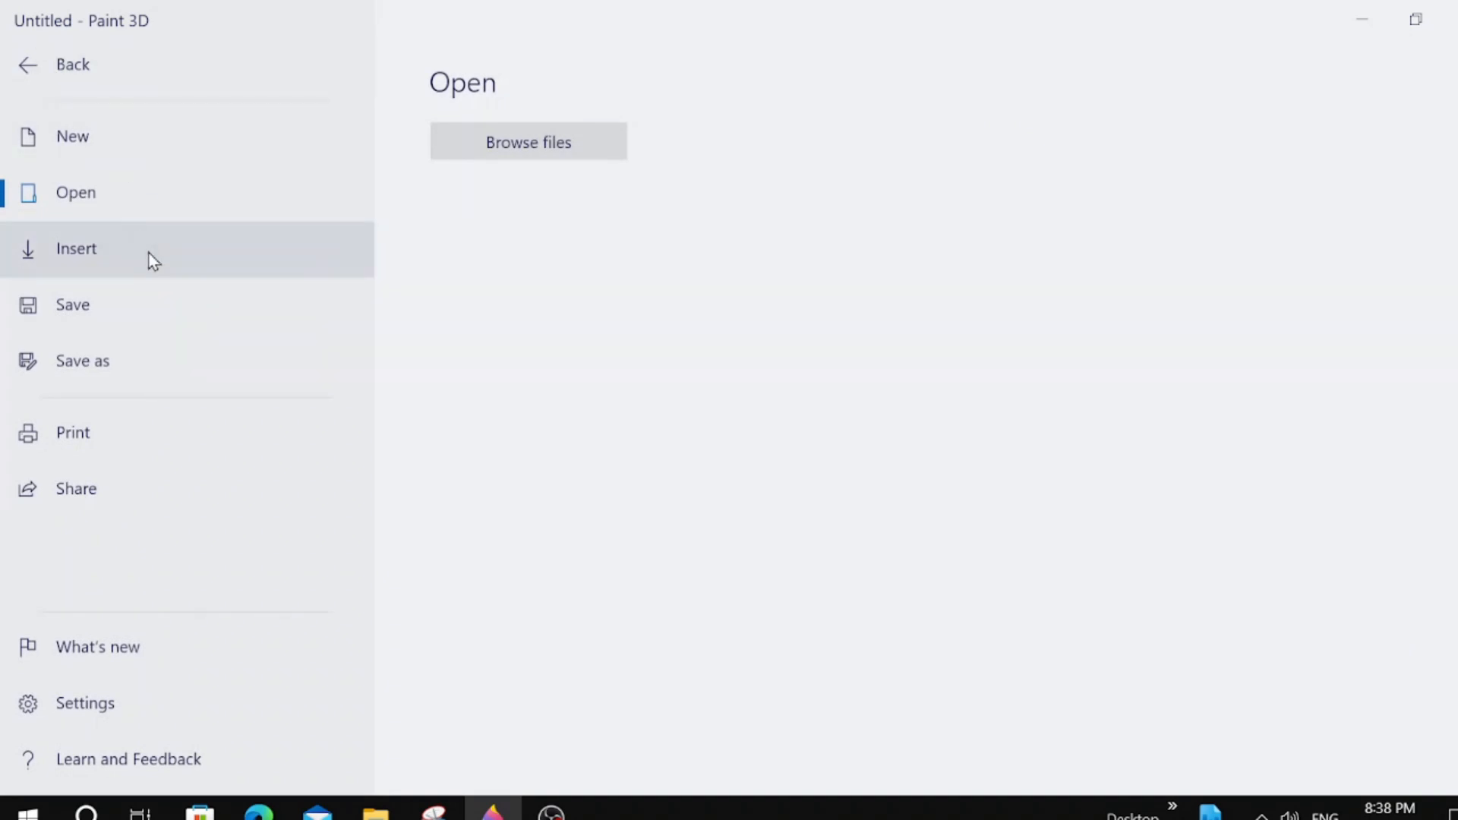
{"action": "left_click", "coordinate": [527, 143]}
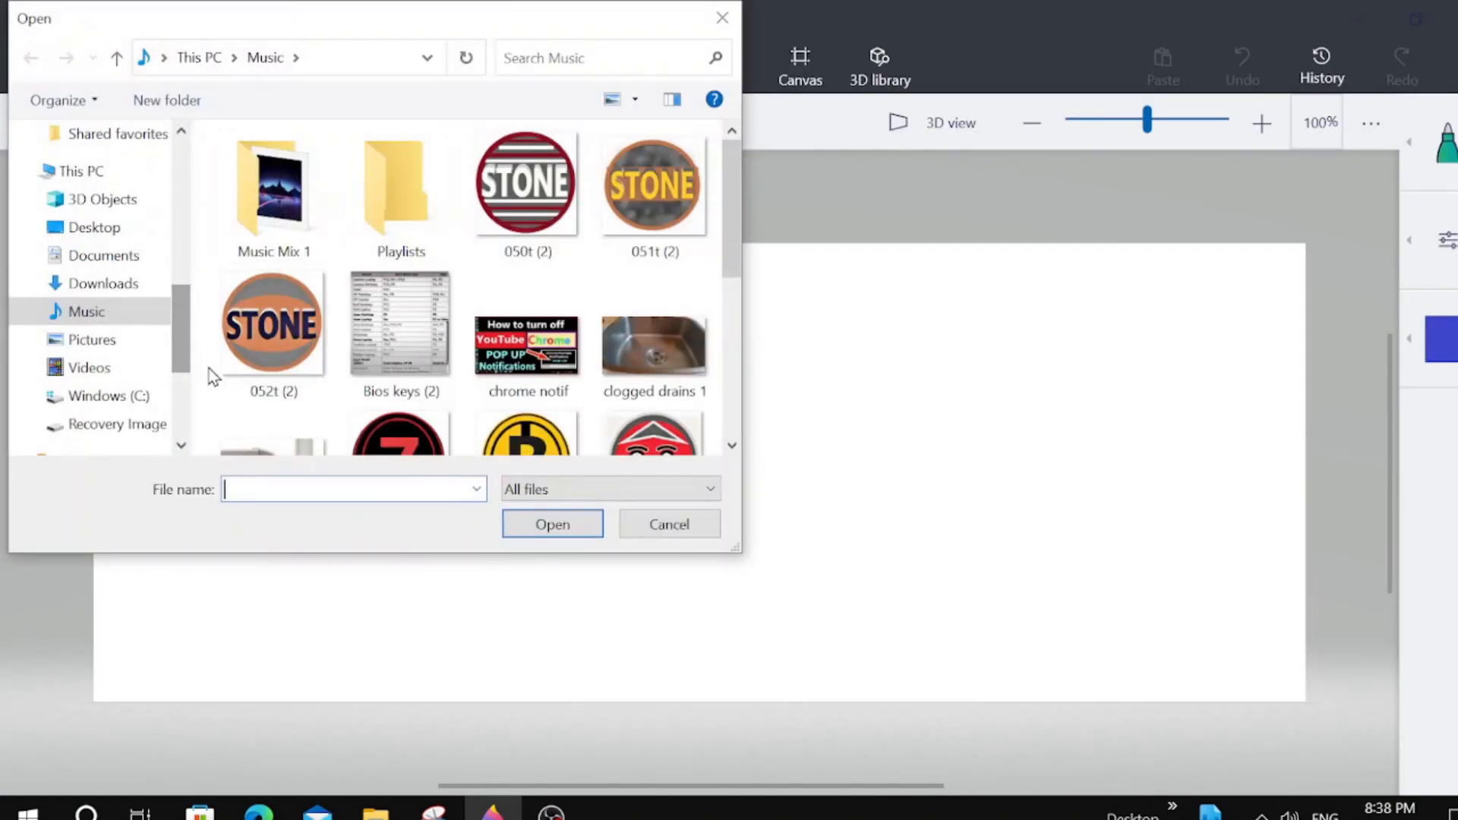
{"action": "scroll", "scroll_direction": "down", "scroll_amount": 3}
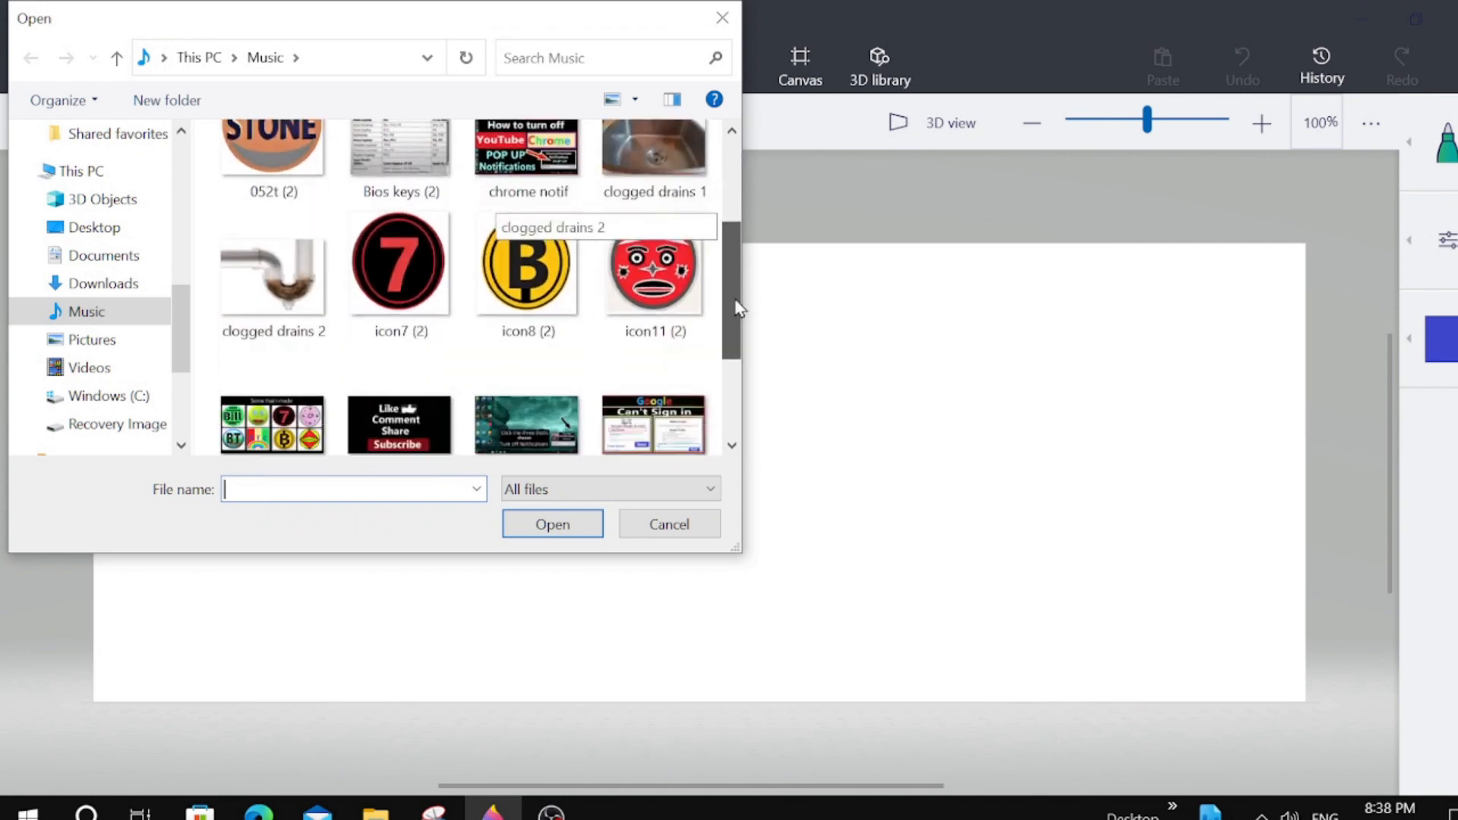
{"action": "scroll", "scroll_direction": "down", "scroll_amount": 3}
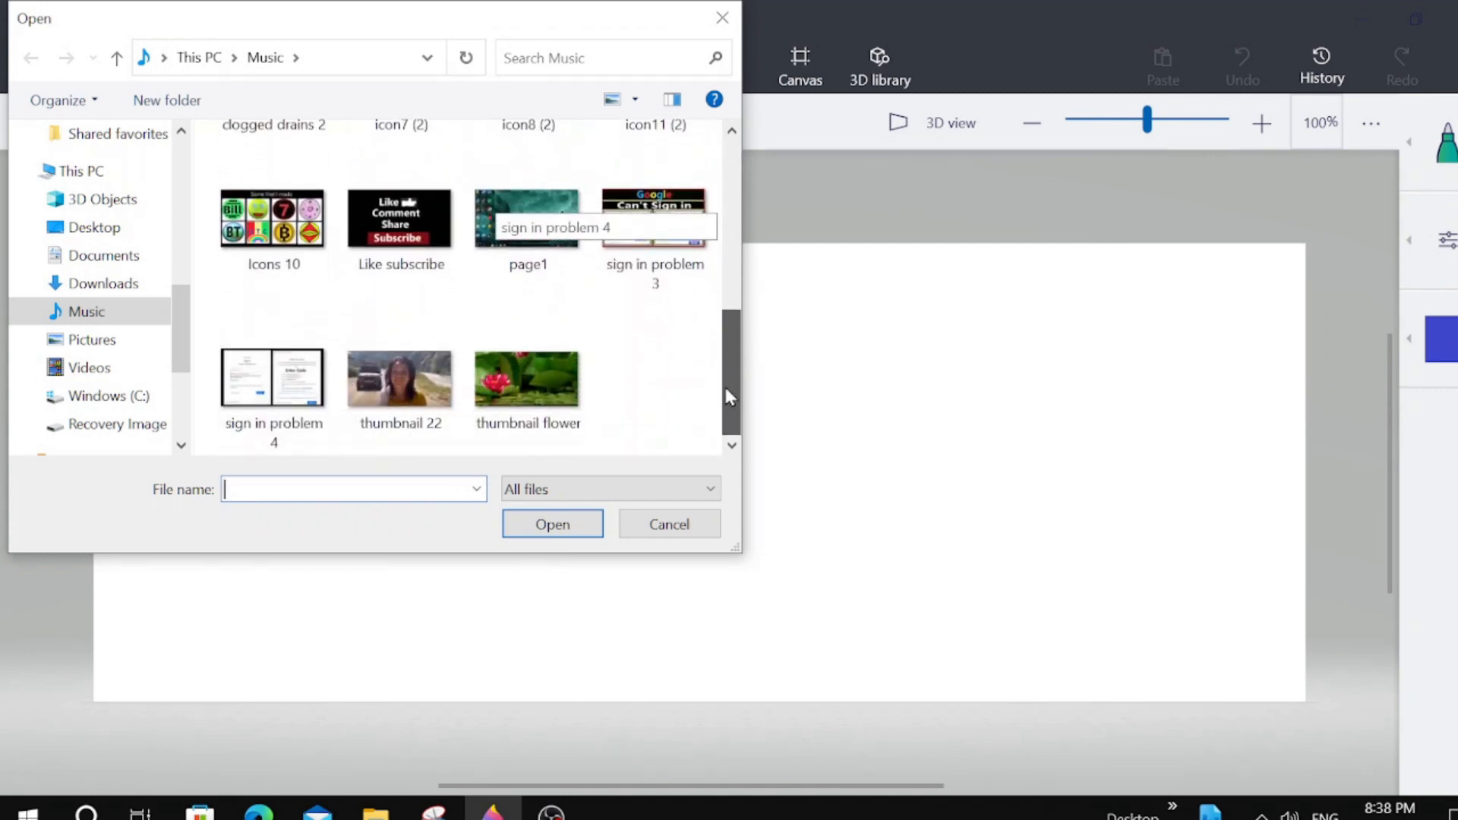
{"action": "left_click", "coordinate": [400, 376]}
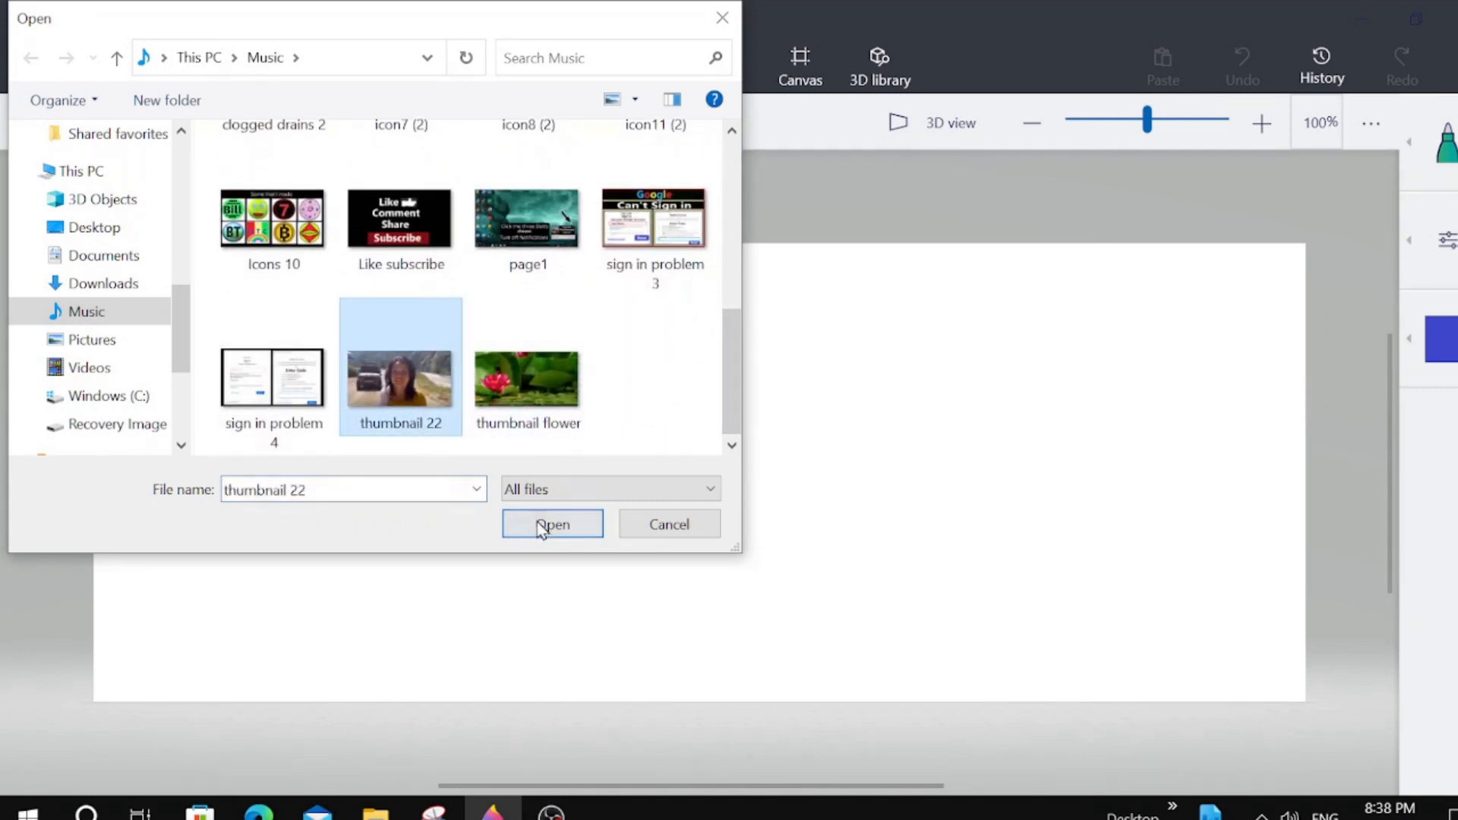
{"action": "left_click", "coordinate": [551, 524]}
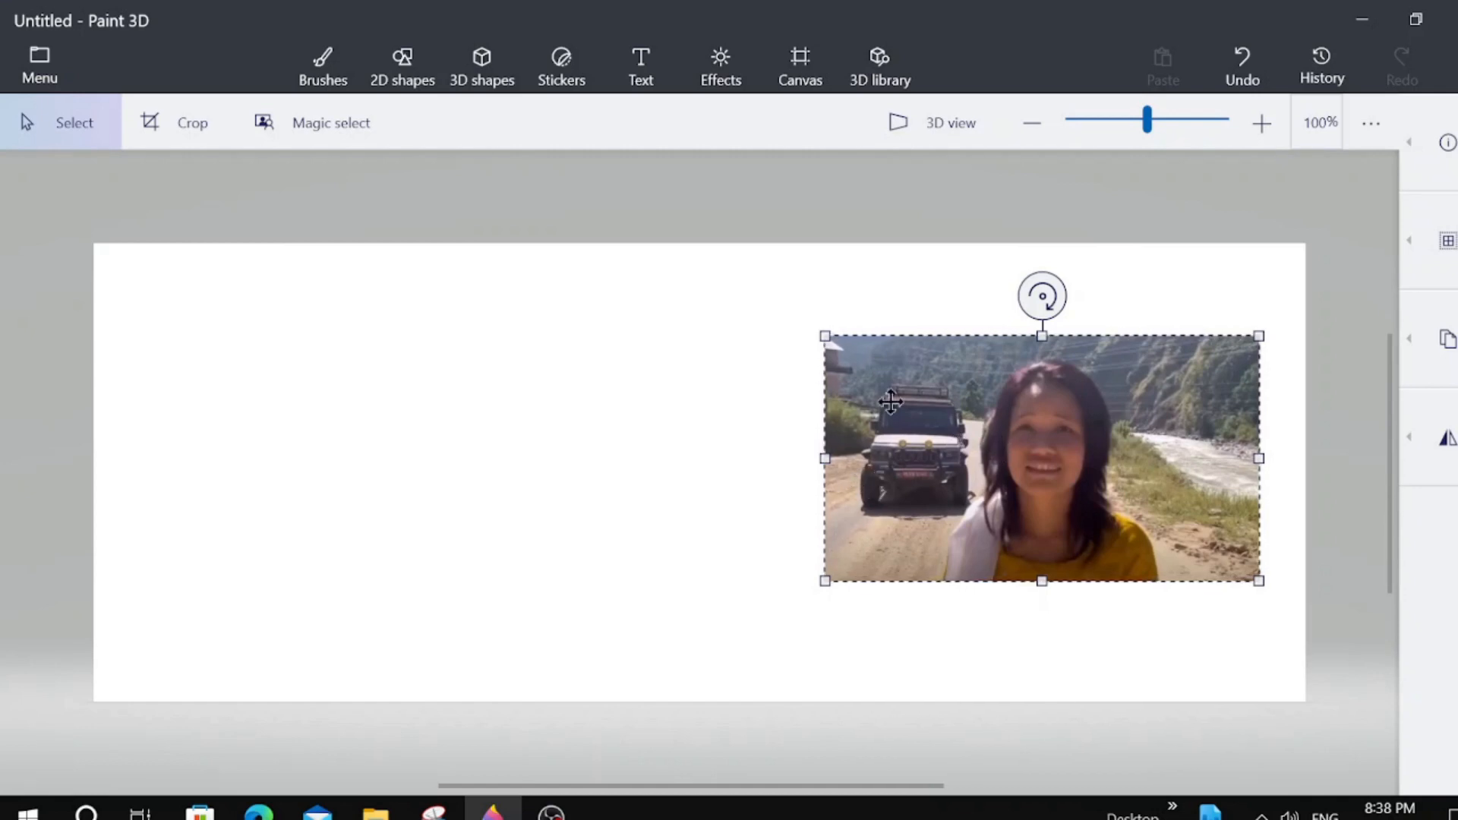
{"action": "mouse_move", "coordinate": [784, 288]}
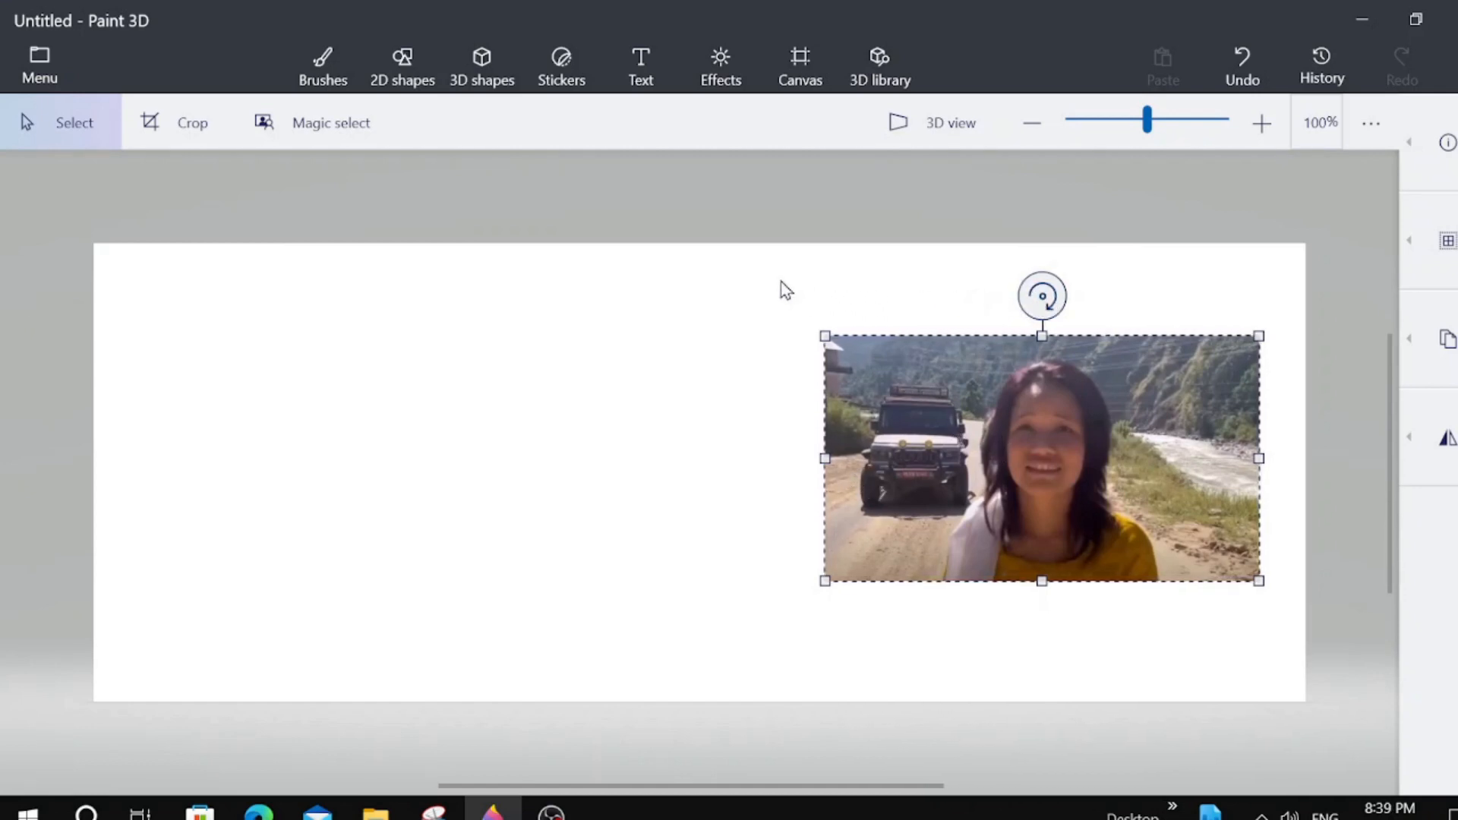
Use Magic select to frame the woman tightly and detect her outline from the road
{"action": "left_click", "coordinate": [322, 65]}
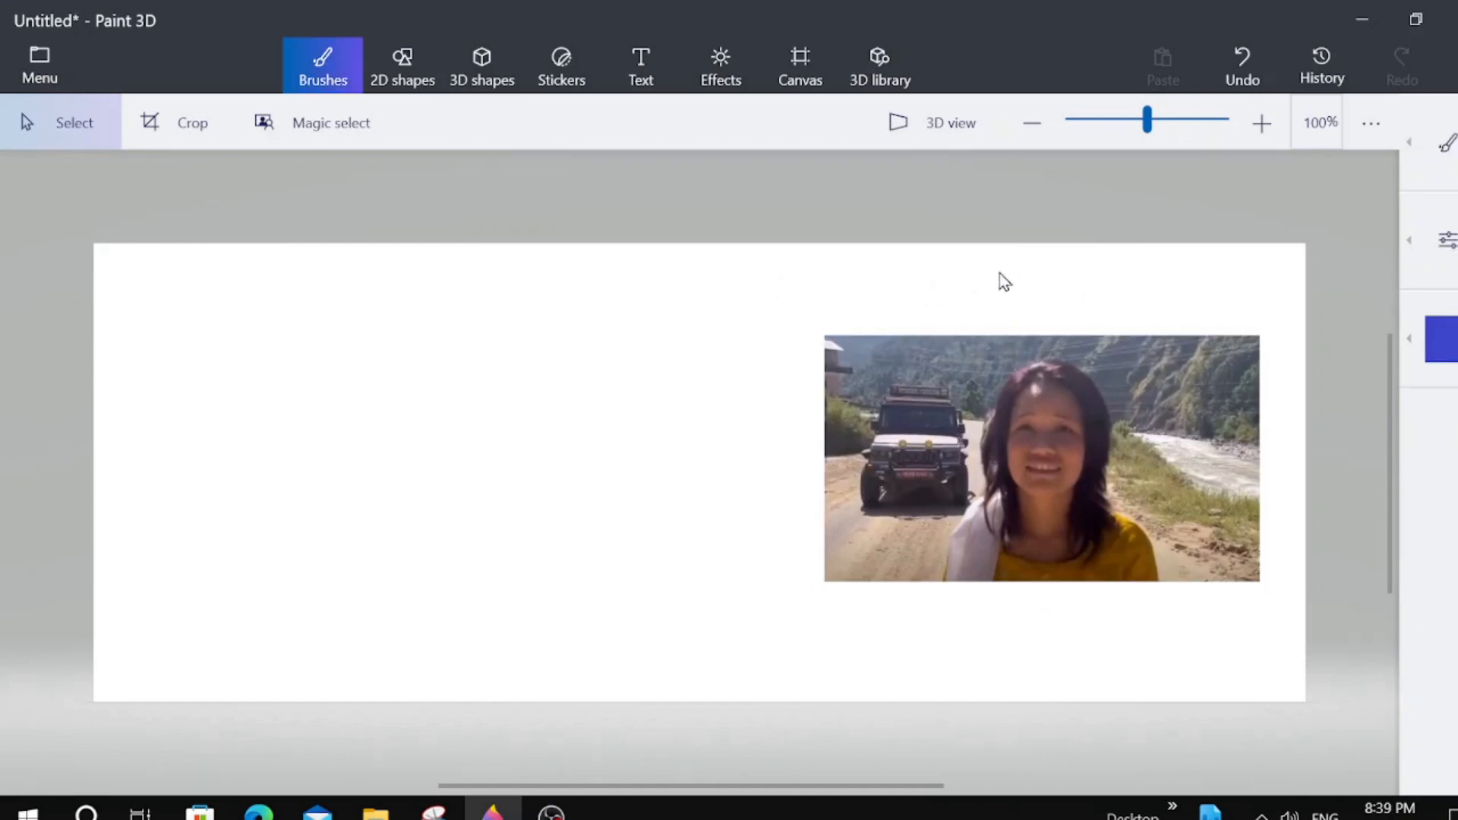
{"action": "mouse_move", "coordinate": [1143, 275]}
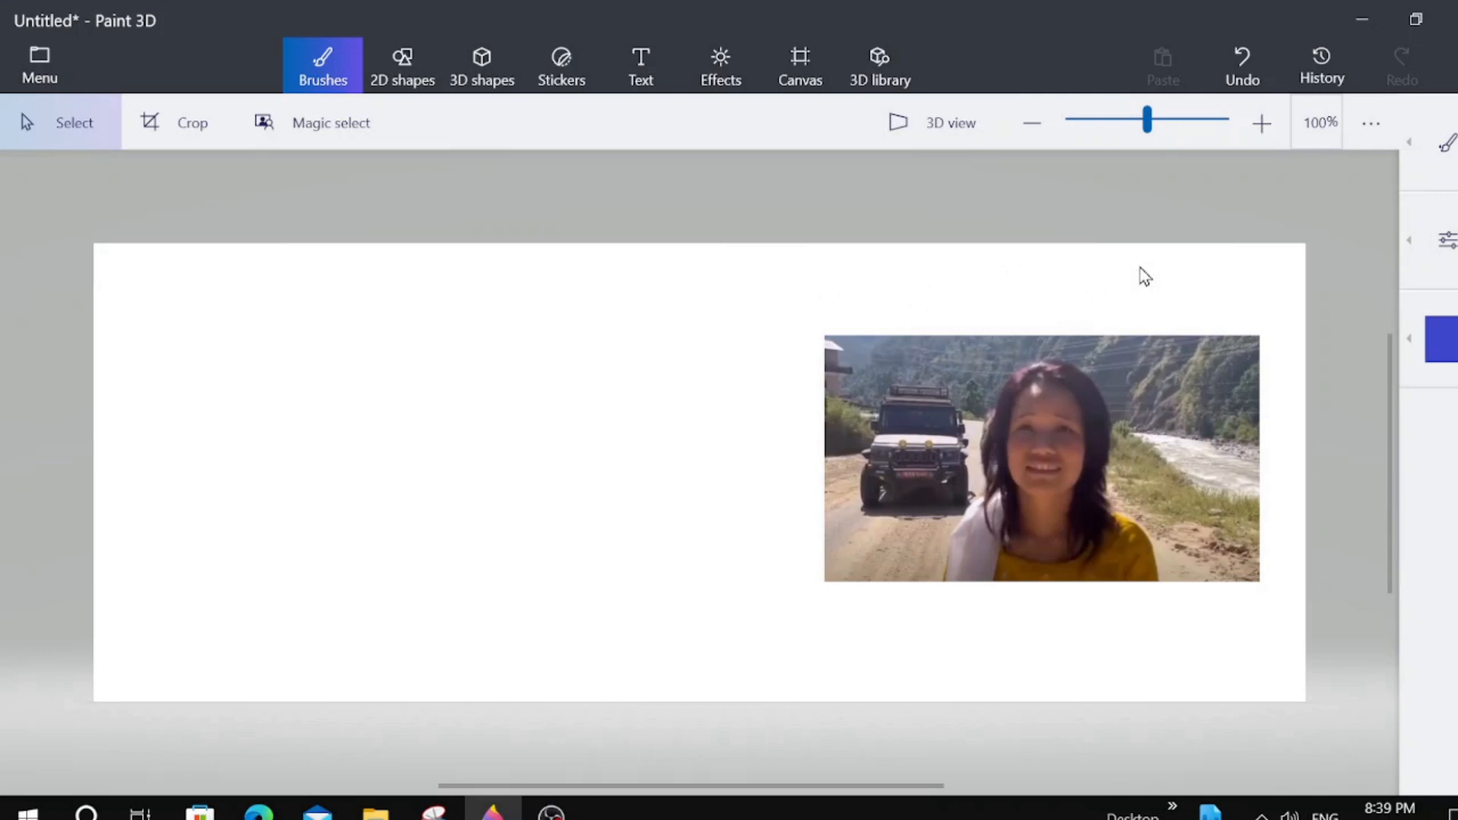
{"action": "mouse_move", "coordinate": [331, 121]}
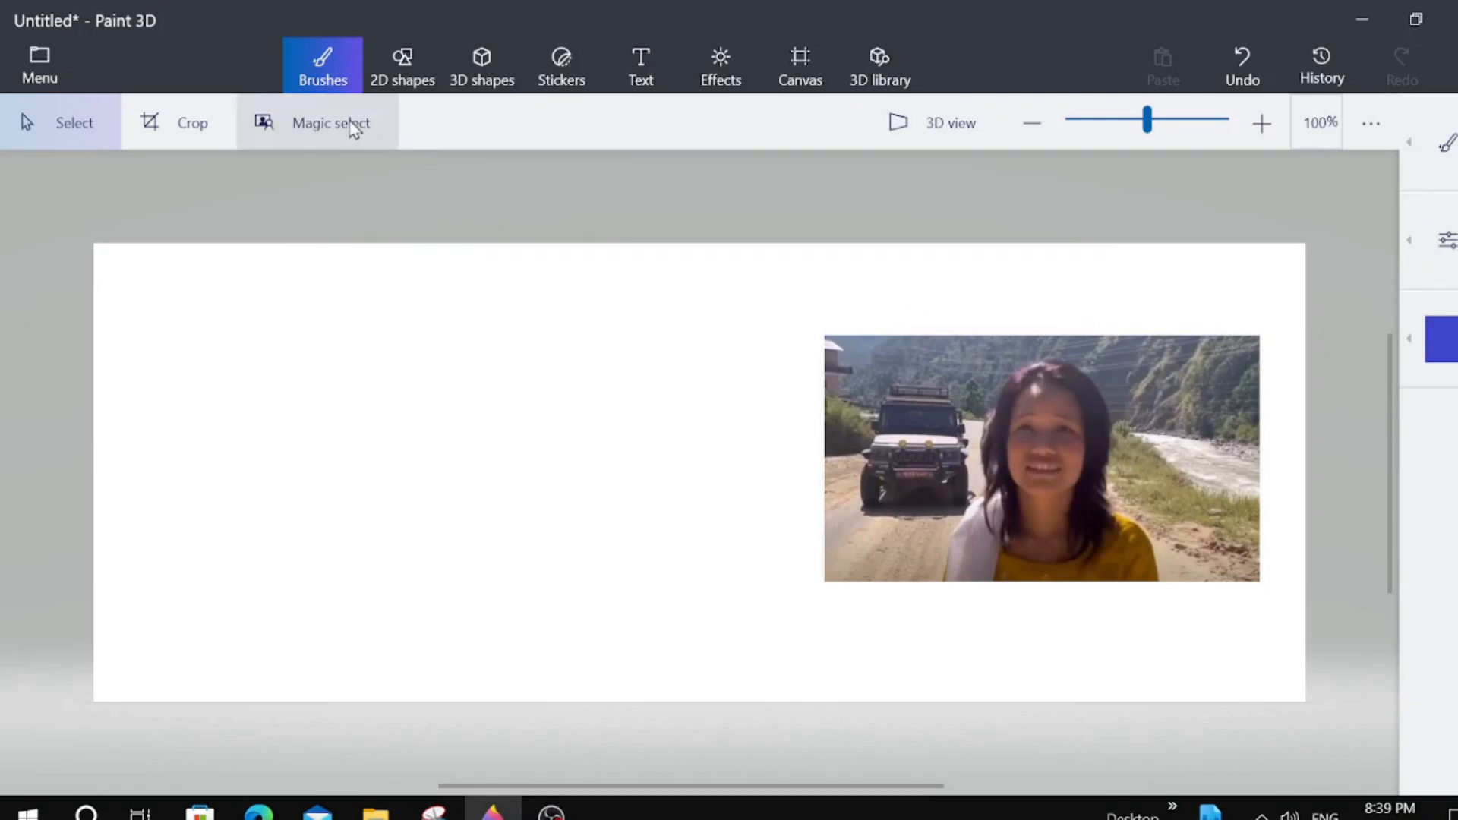
{"action": "left_click", "coordinate": [331, 122]}
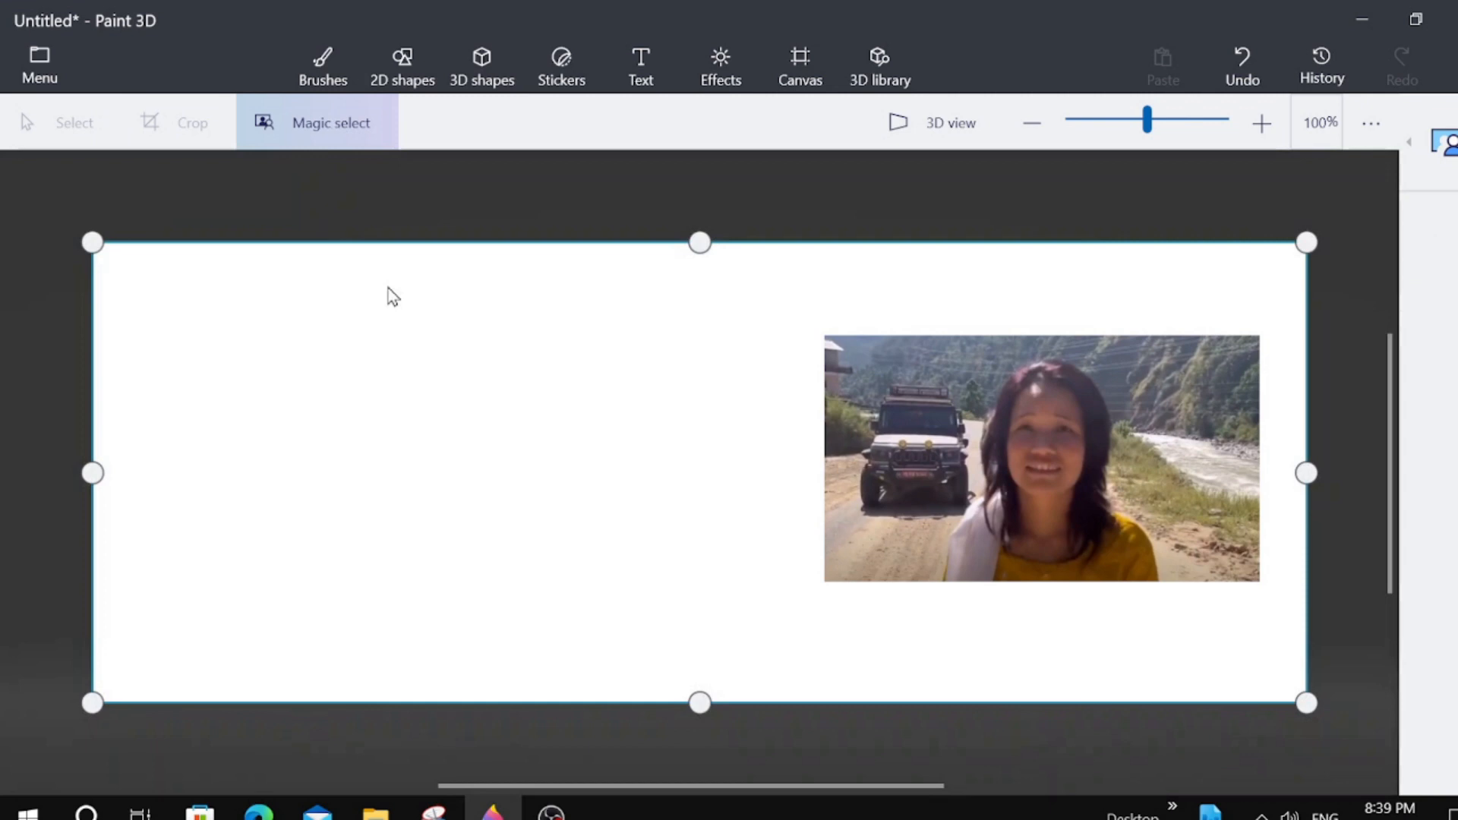
{"action": "mouse_move", "coordinate": [93, 474]}
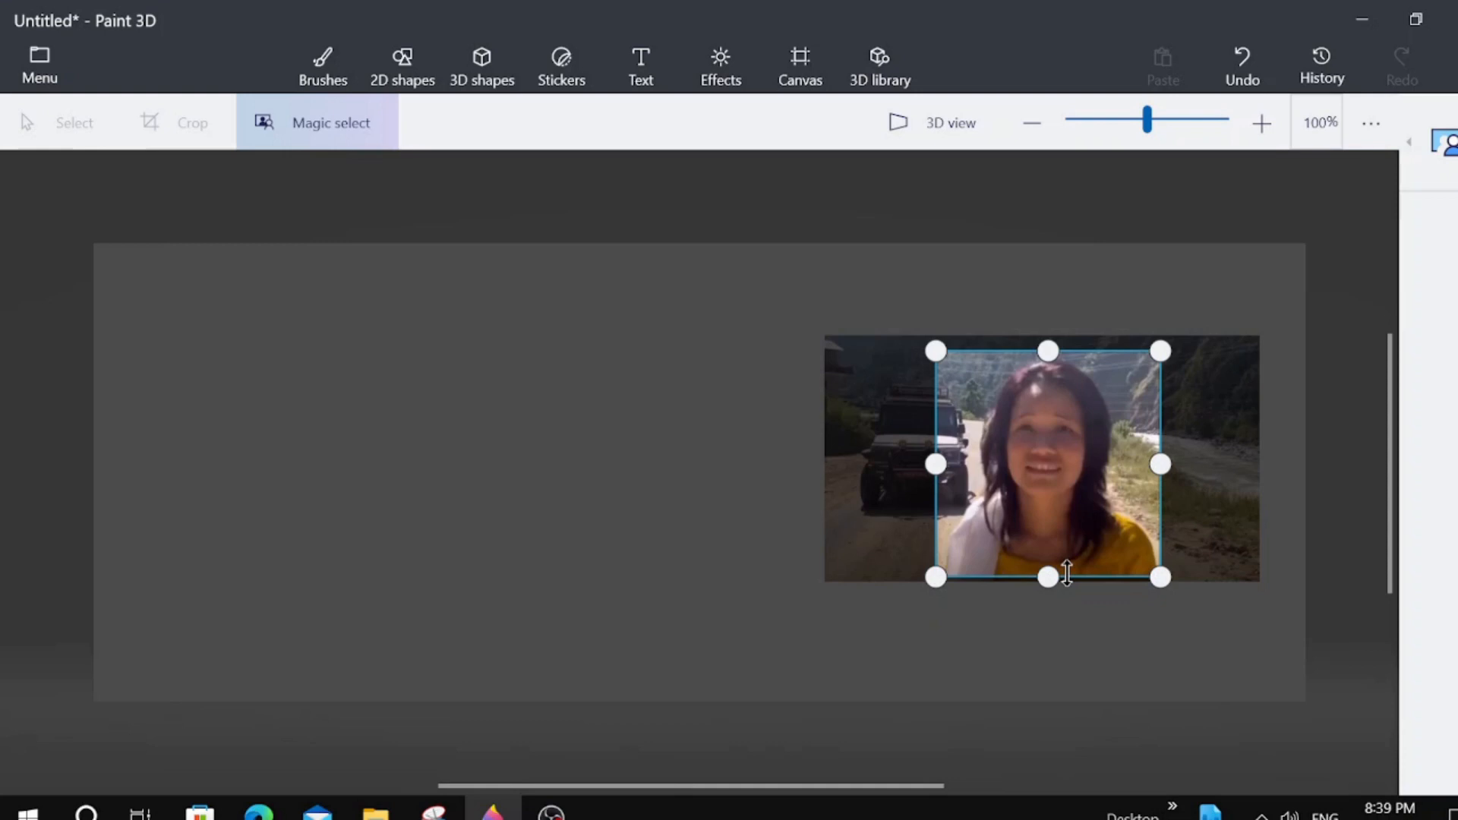
{"action": "mouse_move", "coordinate": [936, 465]}
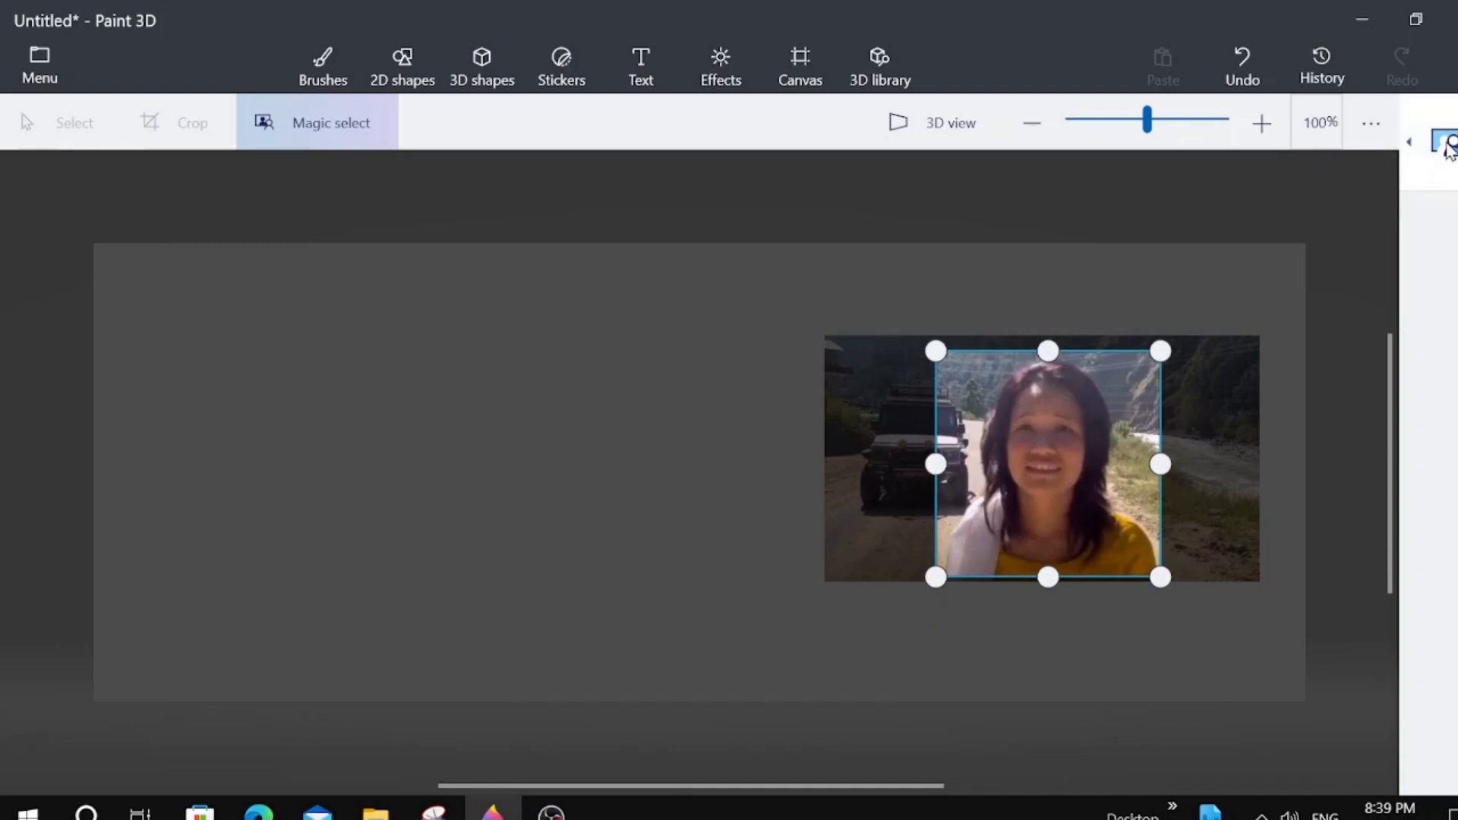
{"action": "left_click", "coordinate": [330, 121]}
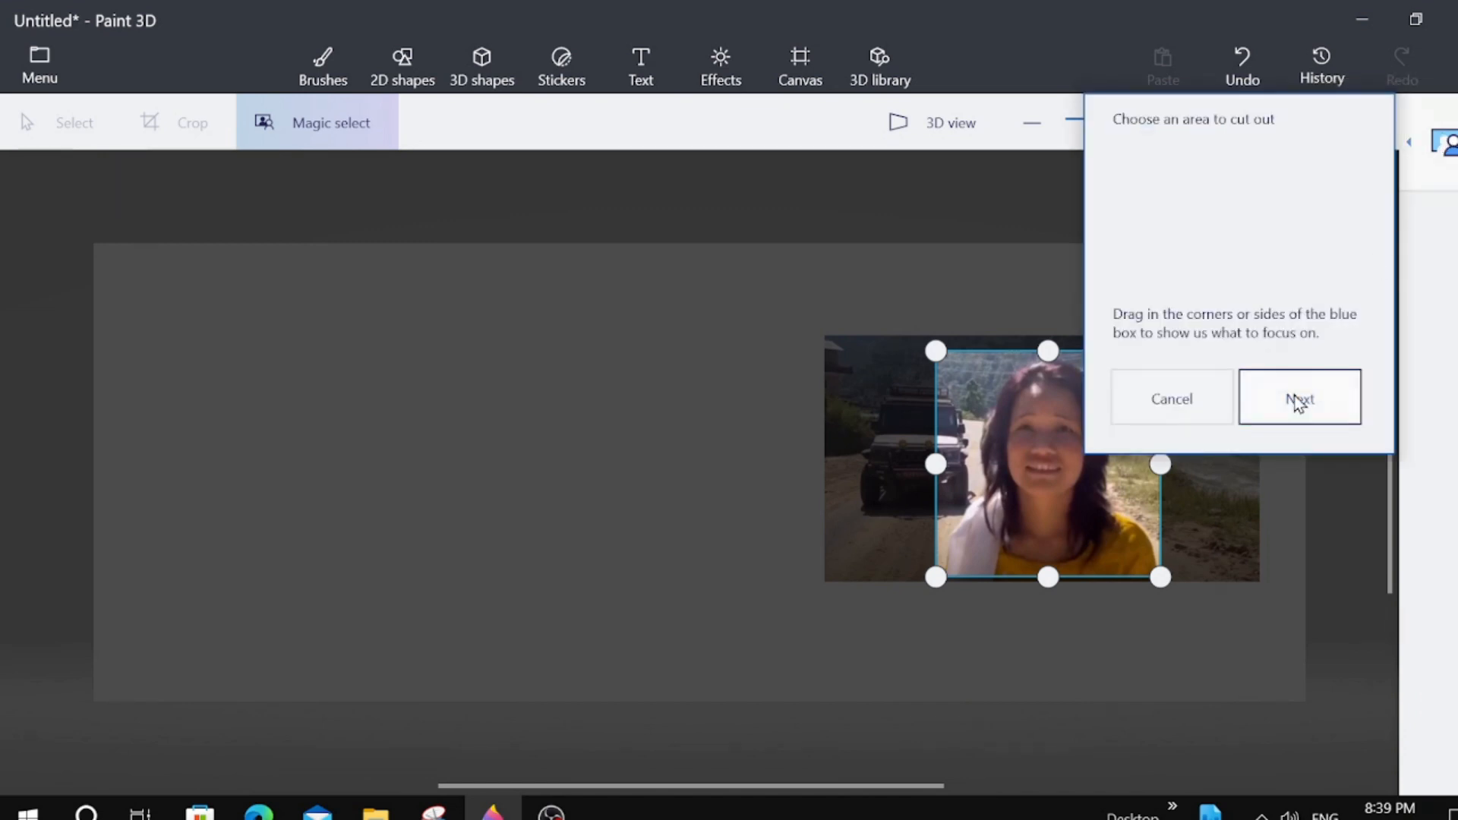
{"action": "left_click", "coordinate": [1298, 396]}
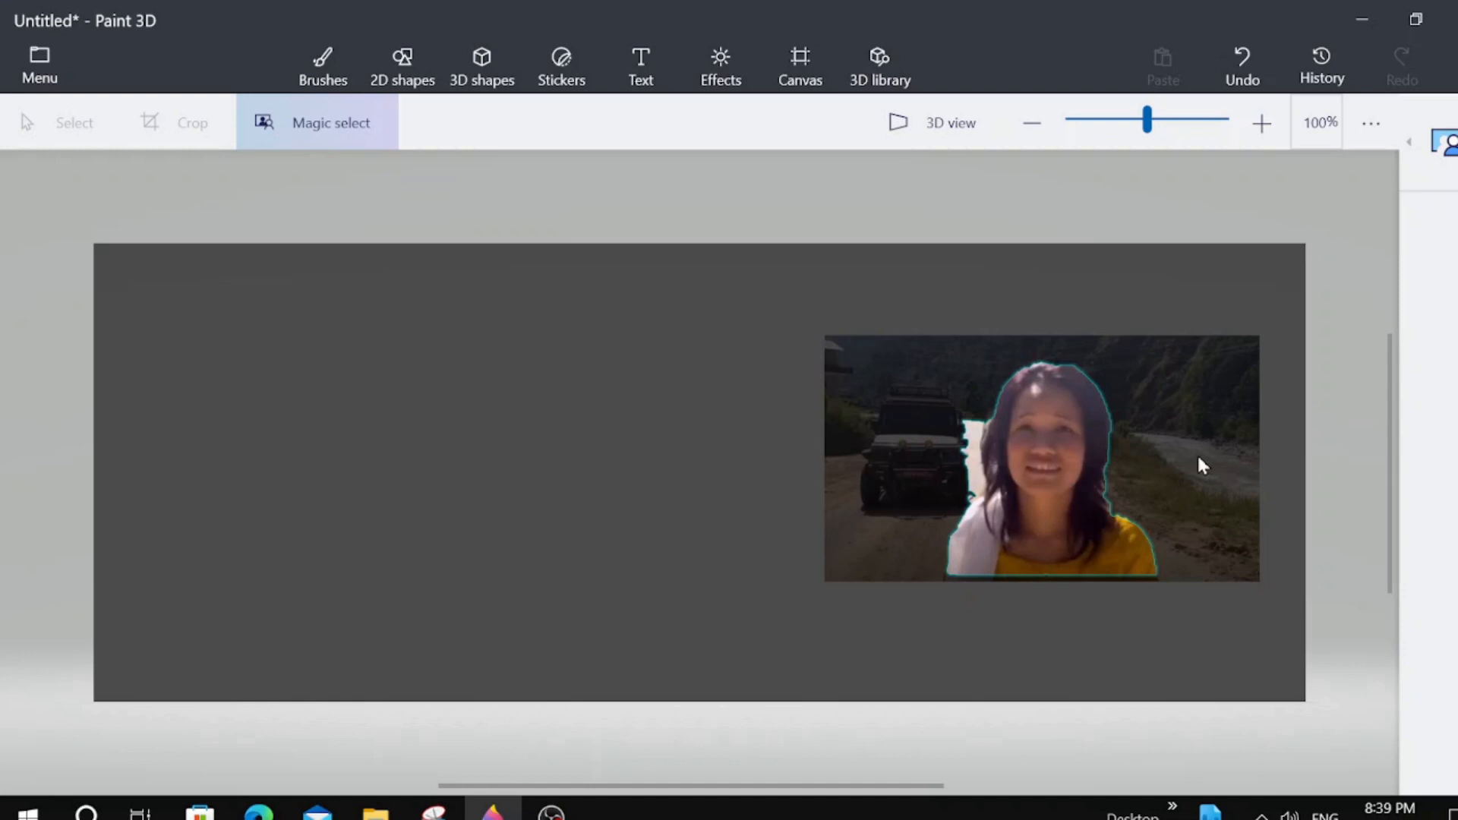
{"action": "mouse_move", "coordinate": [1100, 385]}
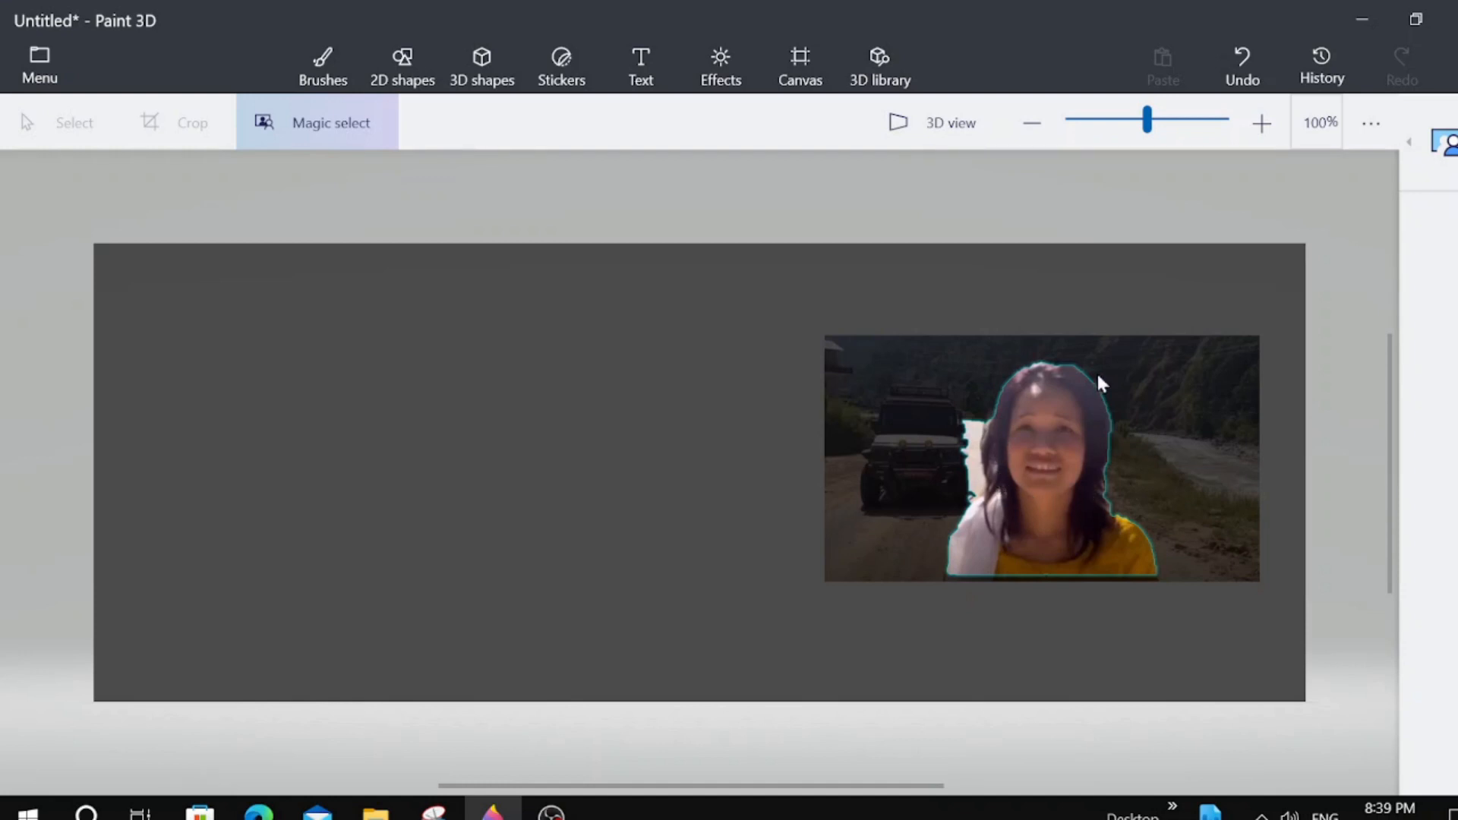
{"action": "mouse_move", "coordinate": [1444, 147]}
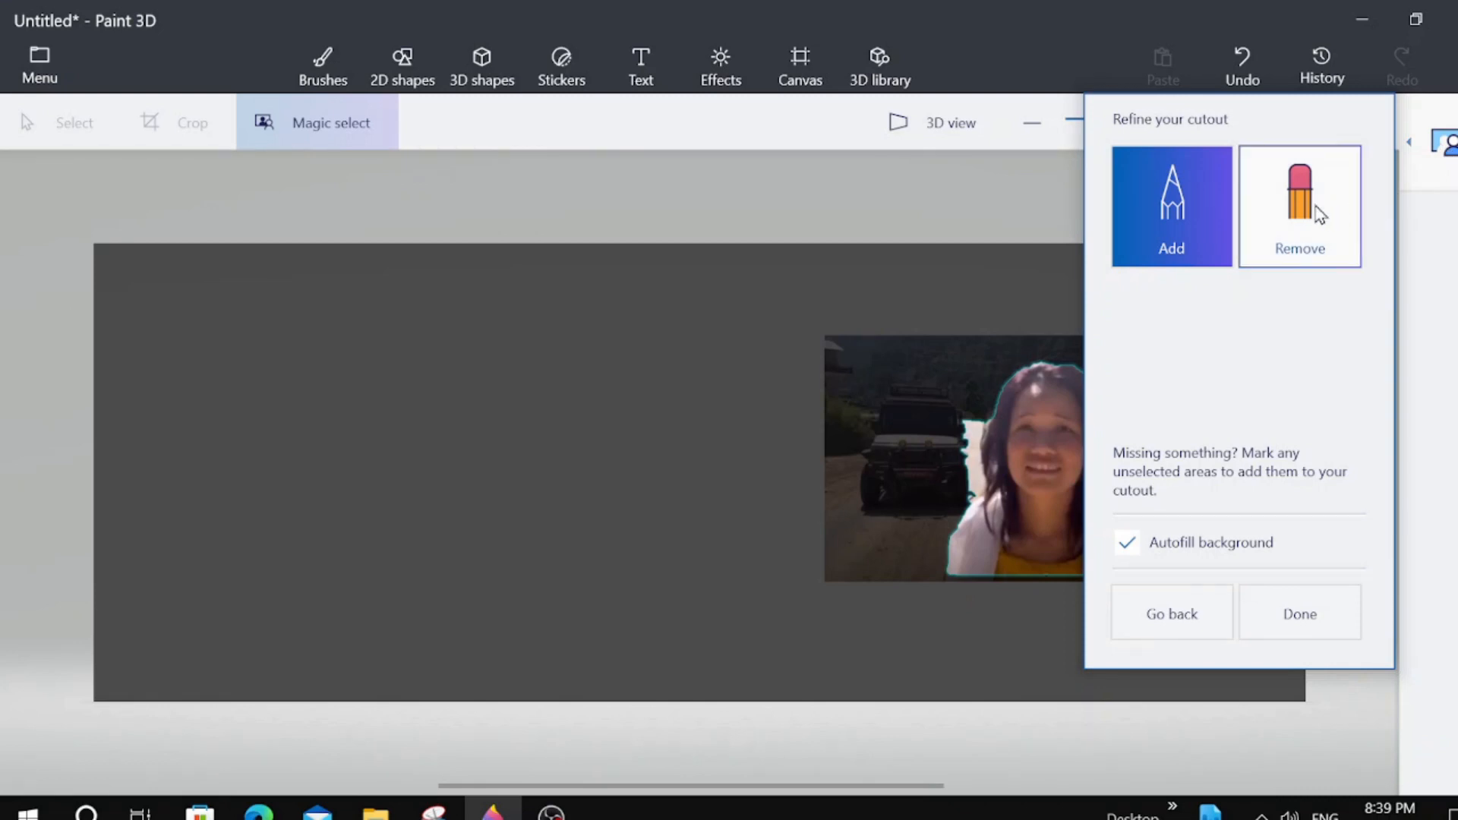
{"action": "mouse_move", "coordinate": [1299, 205]}
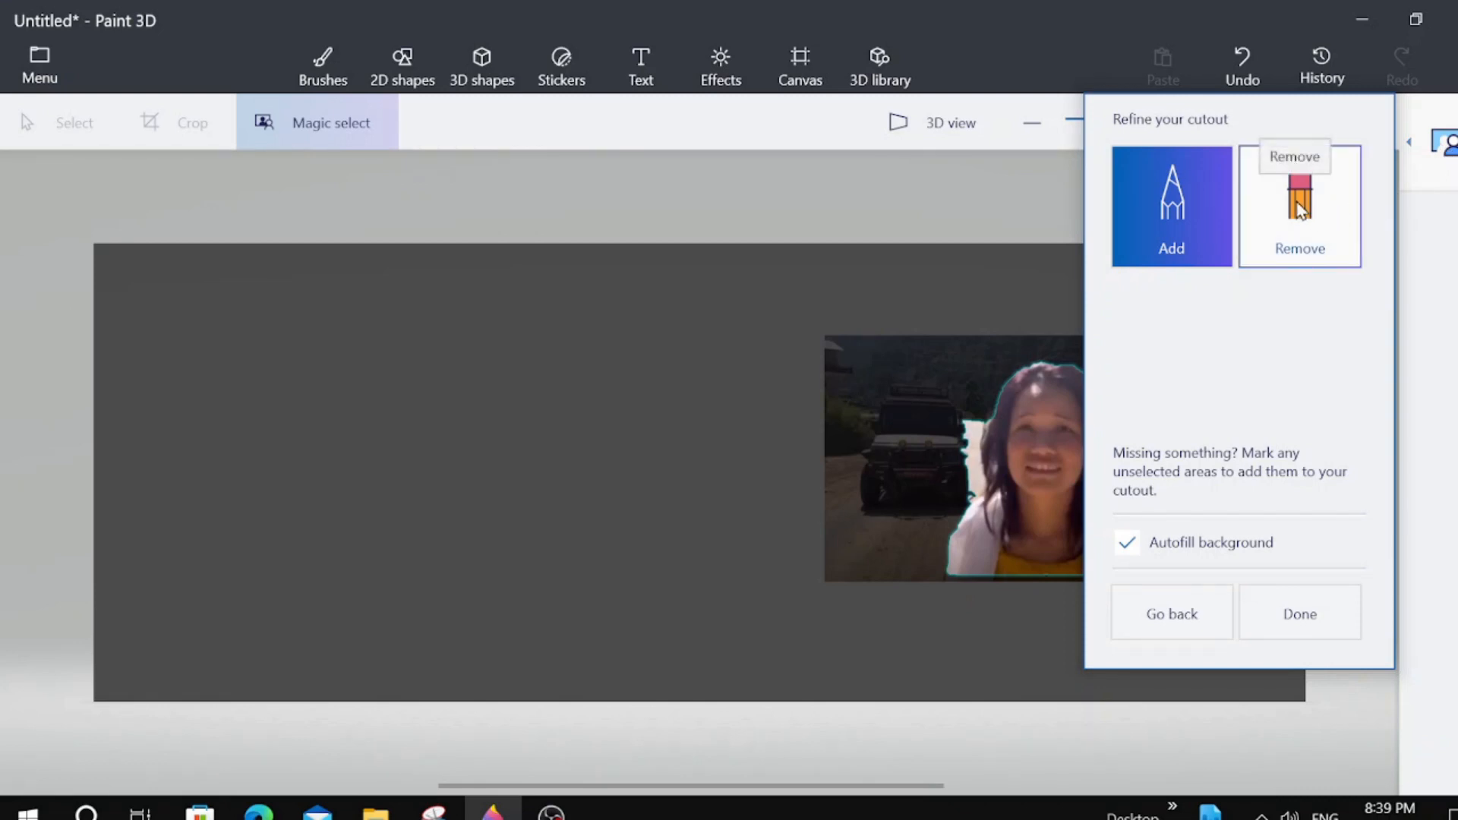
Remove the stray white patch from the outline and complete the woman's cutout
{"action": "left_click", "coordinate": [1299, 205]}
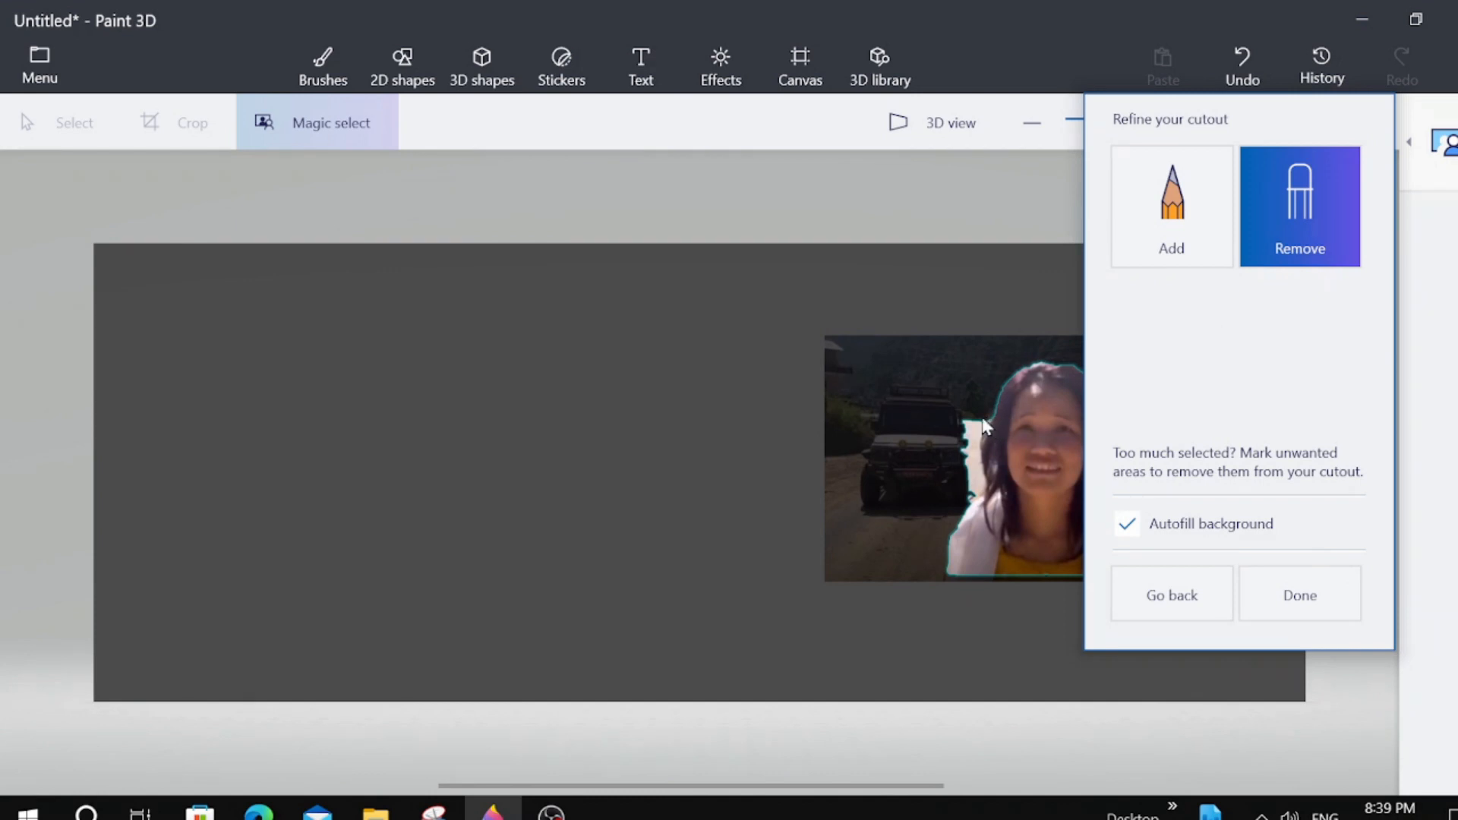
{"action": "left_click", "coordinate": [1299, 594]}
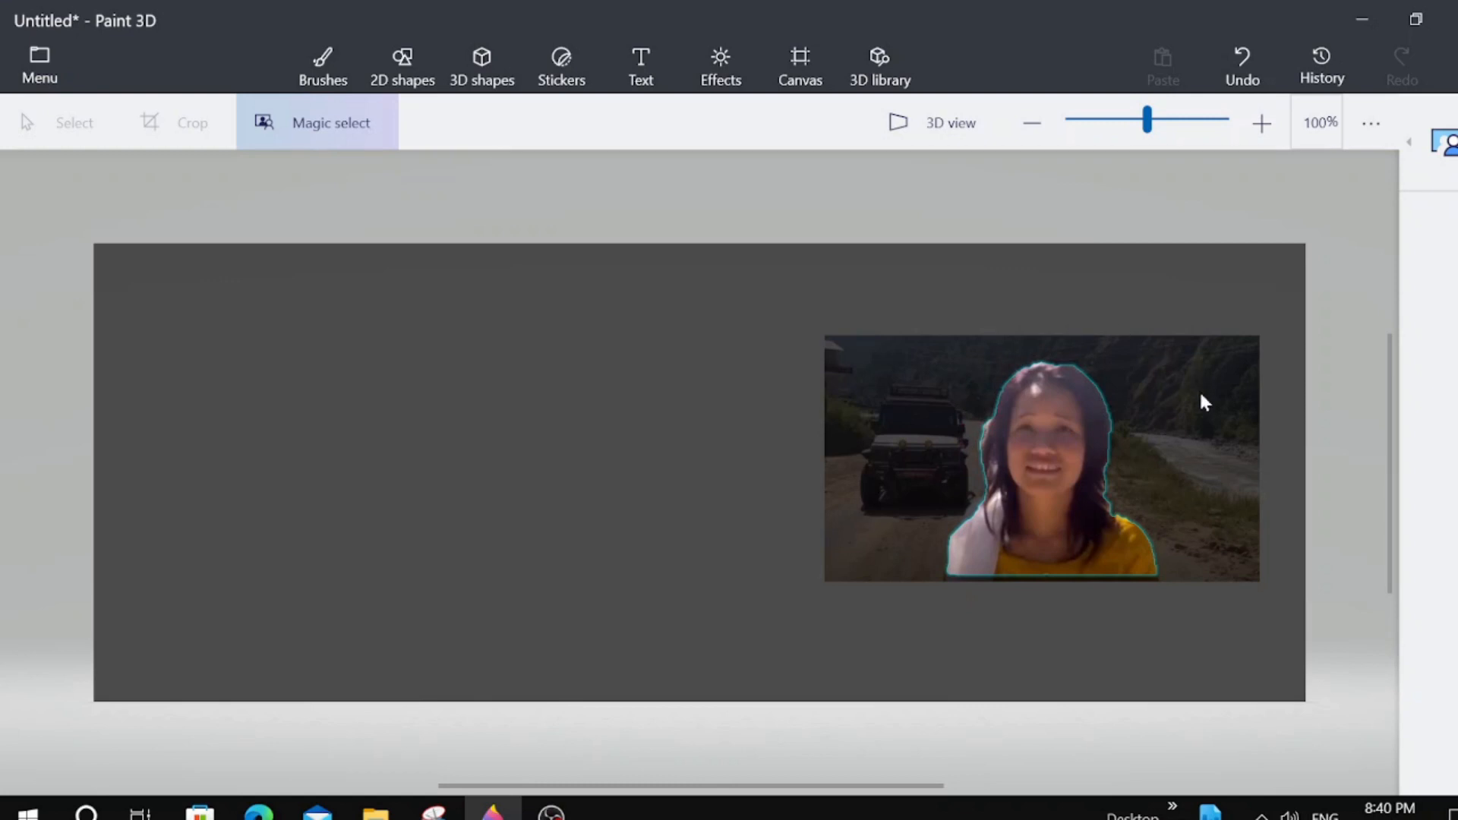
{"action": "mouse_move", "coordinate": [1183, 413]}
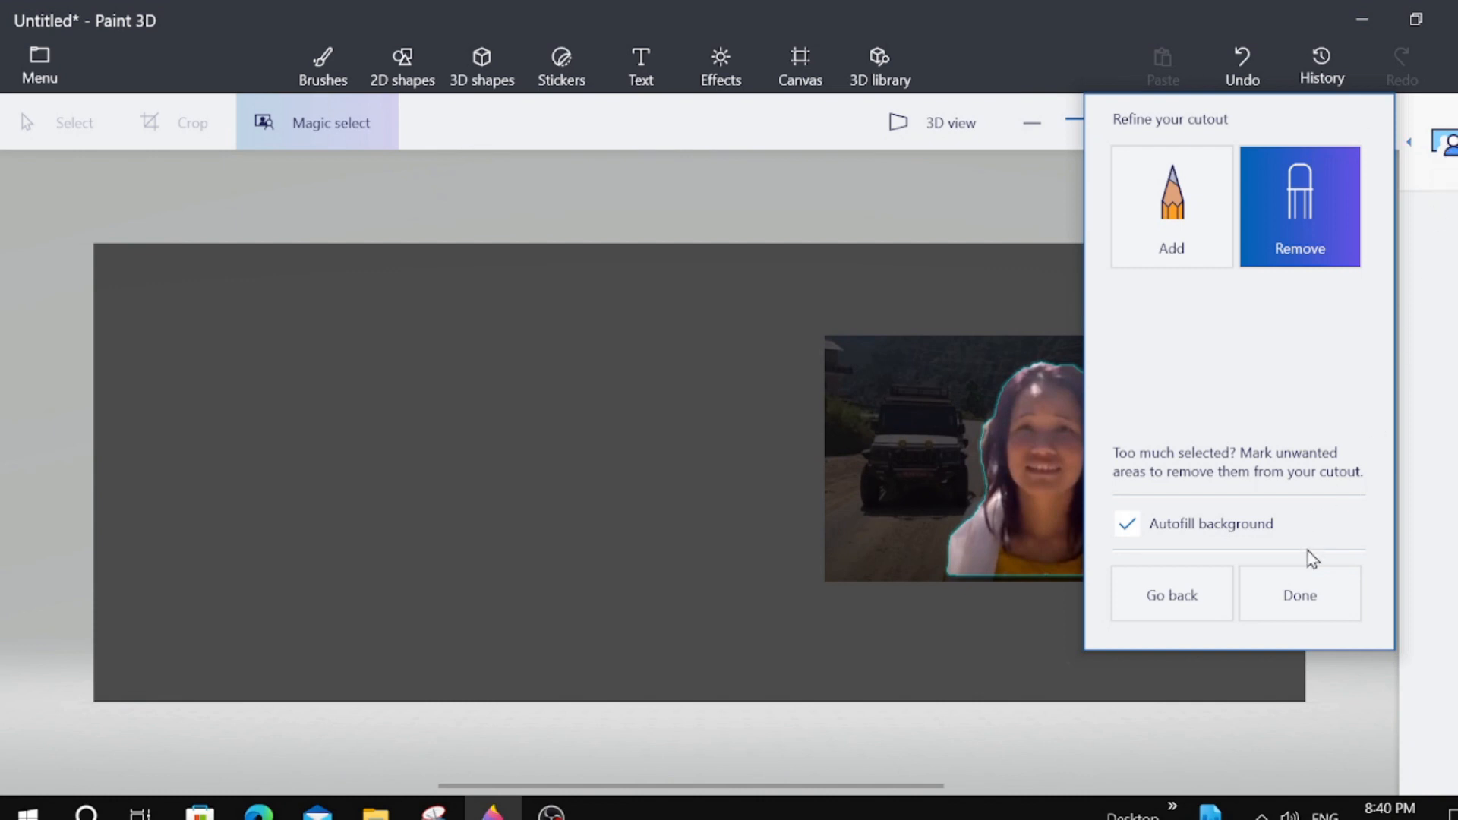
{"action": "mouse_move", "coordinate": [1298, 595]}
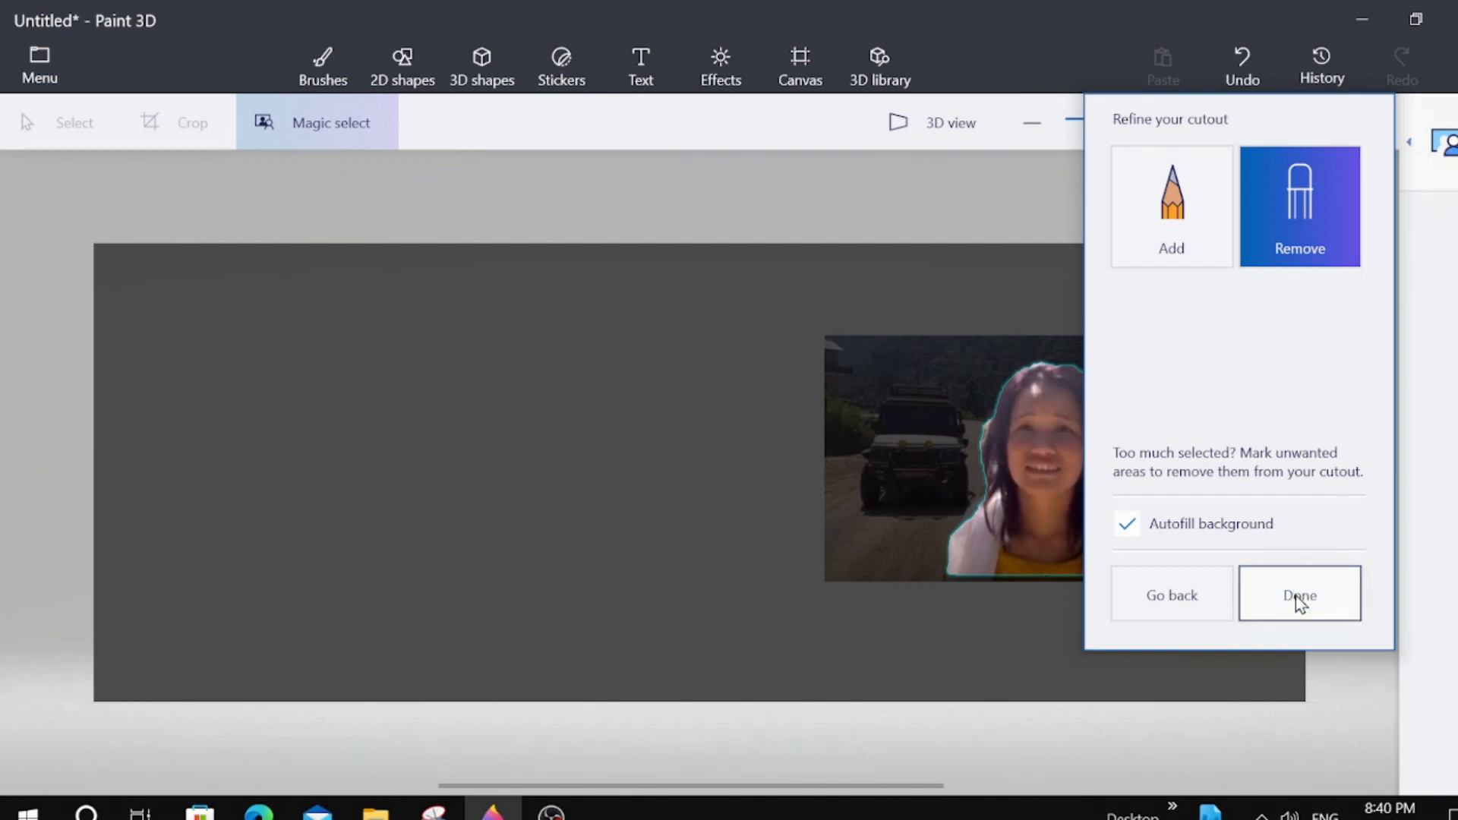
{"action": "left_click", "coordinate": [1298, 594]}
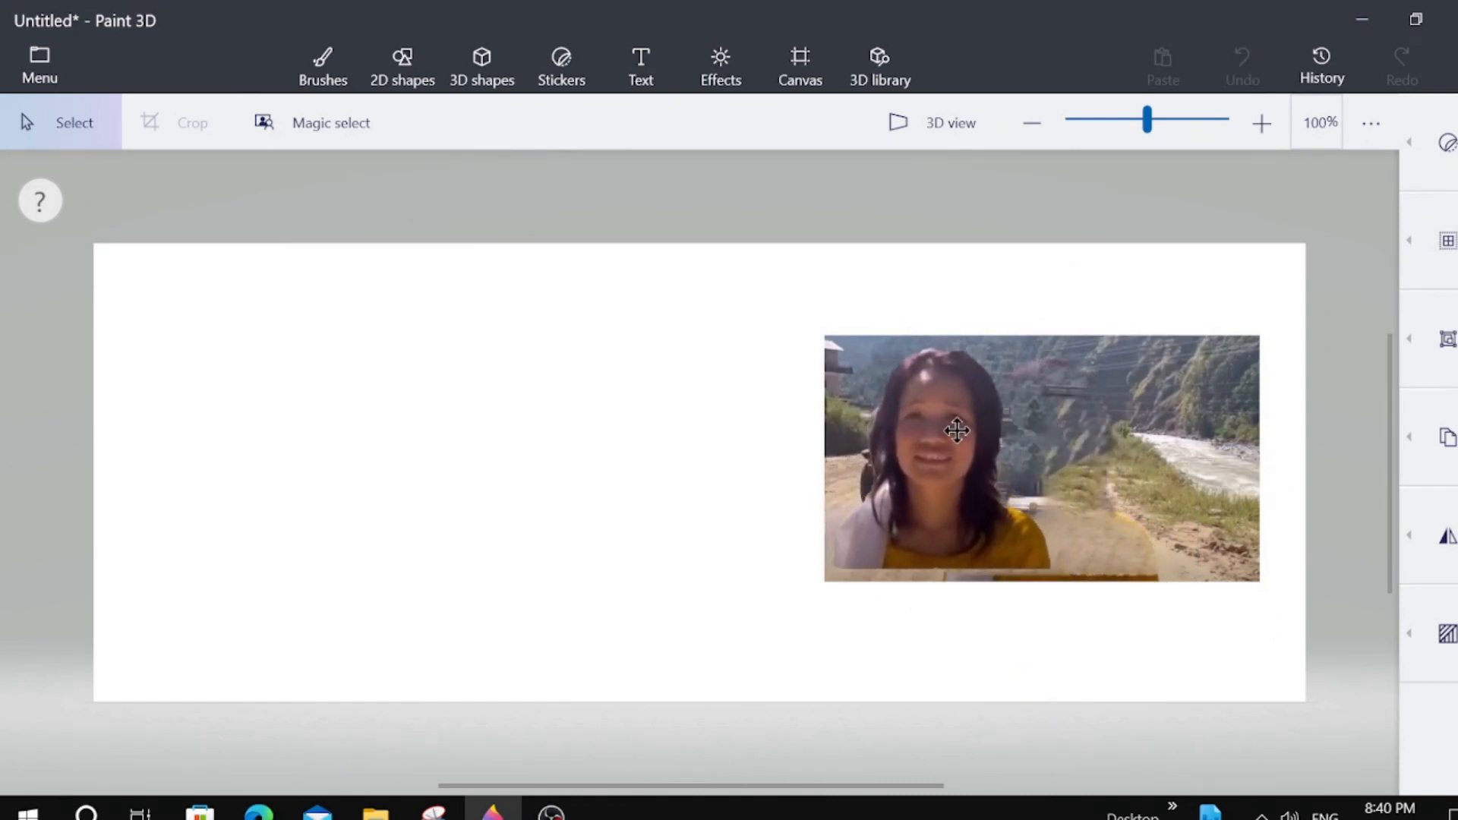
Insert the 'thumbnail flower' lotus picture onto the canvas beside the road photo
{"action": "left_click", "coordinate": [322, 64]}
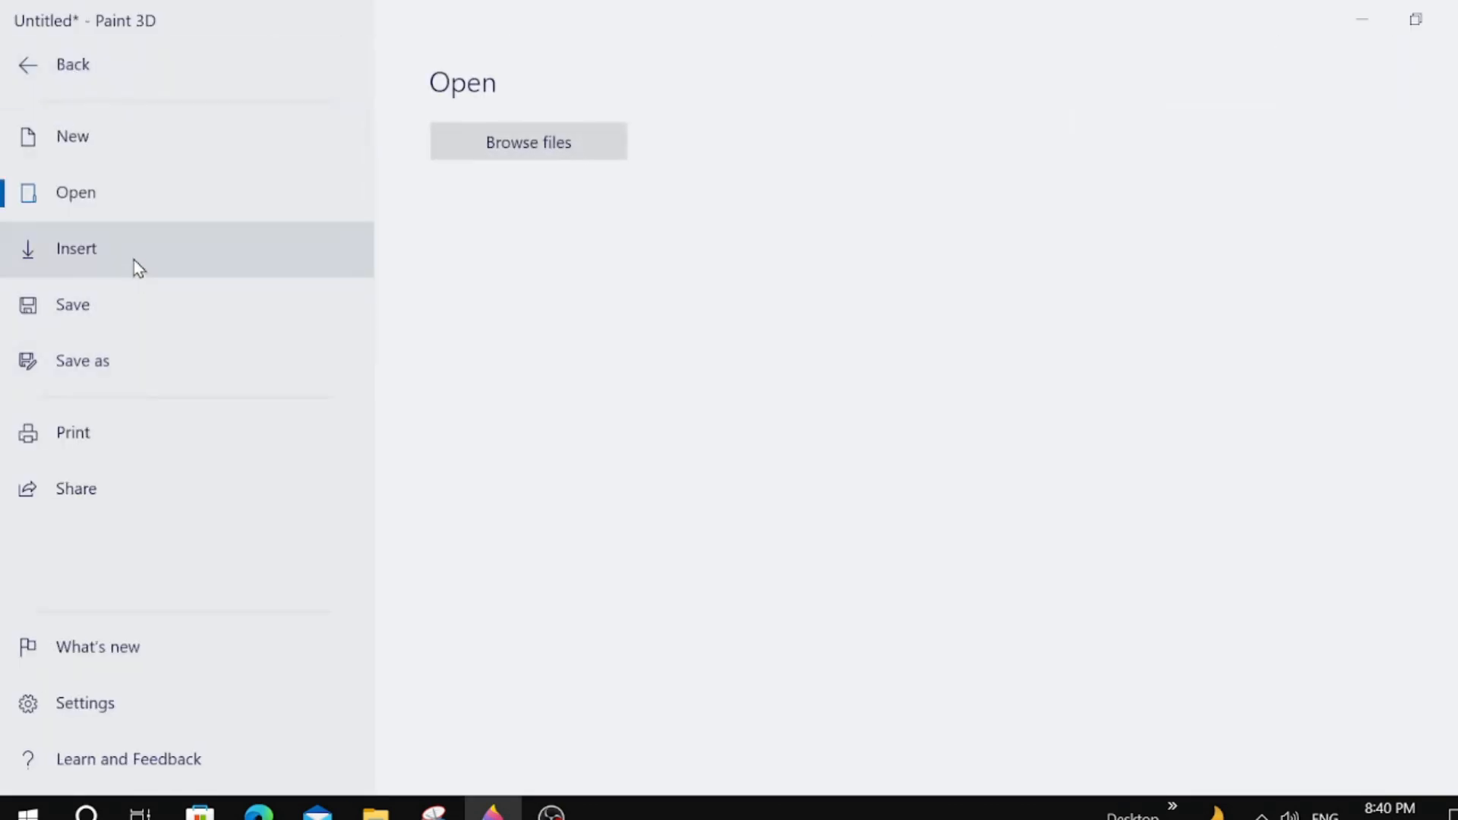
{"action": "left_click", "coordinate": [527, 141]}
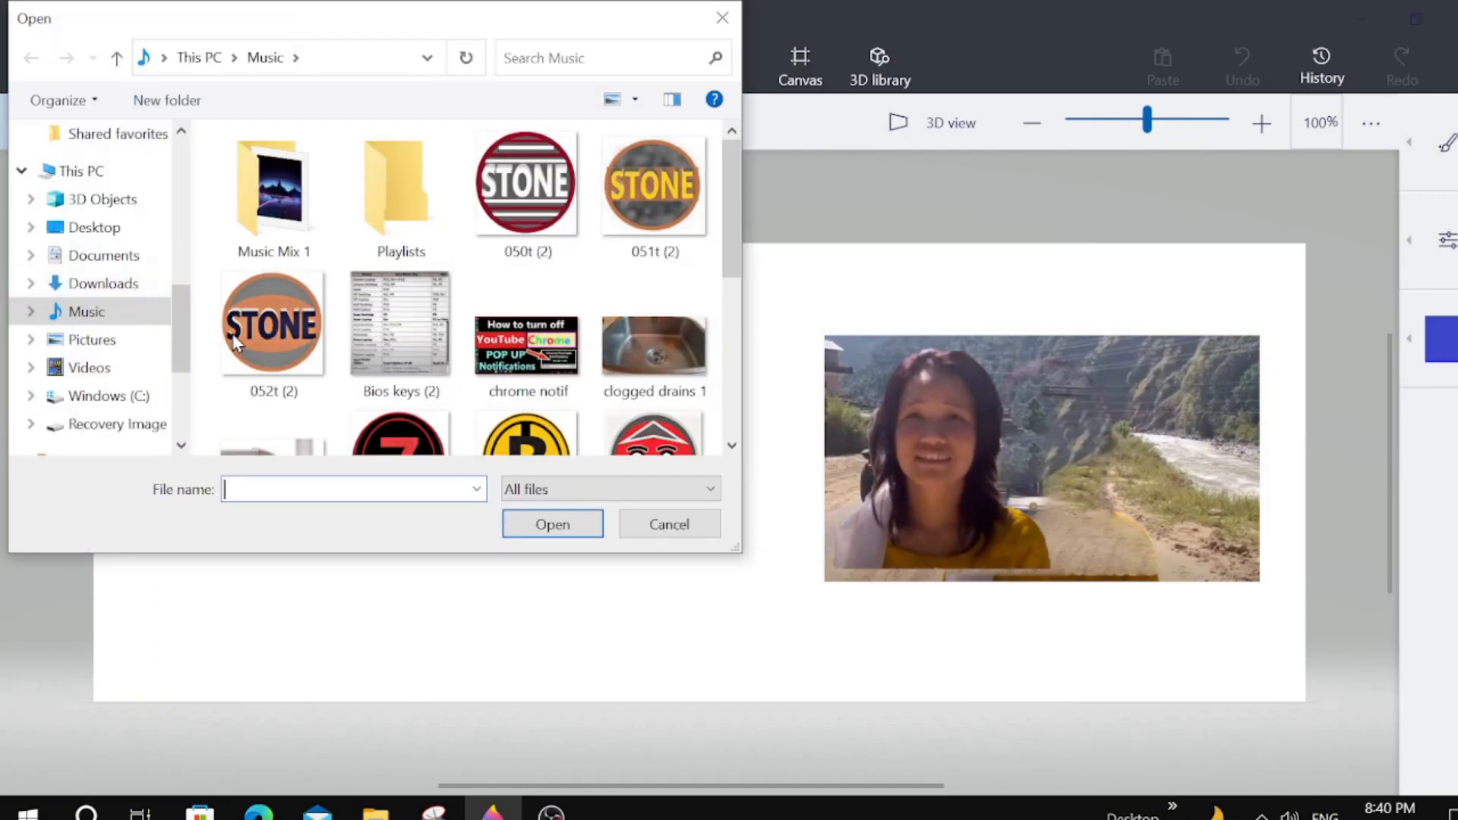
{"action": "scroll", "scroll_direction": "down", "scroll_amount": 3}
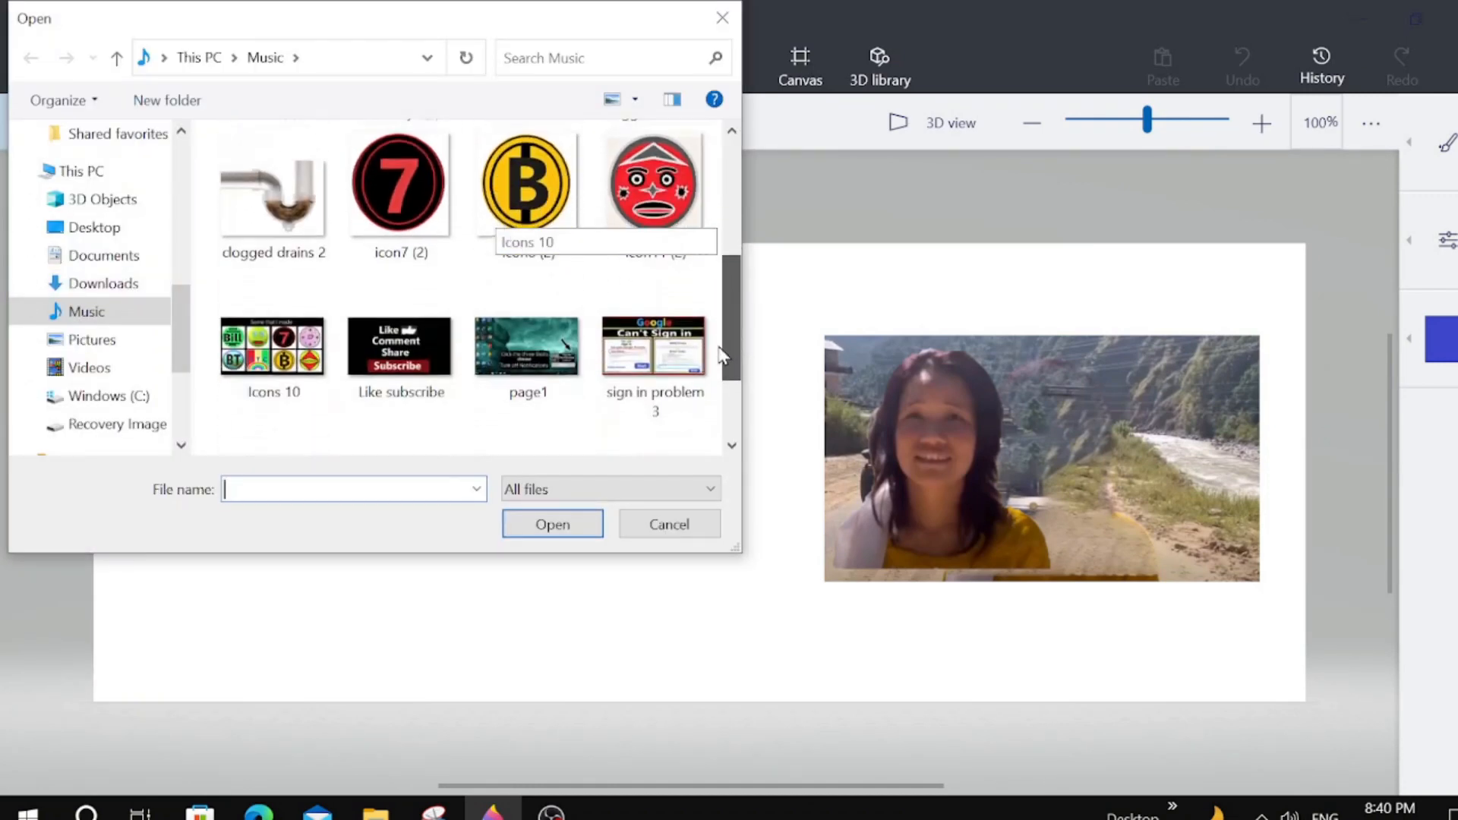
{"action": "scroll", "scroll_direction": "down", "scroll_amount": 3}
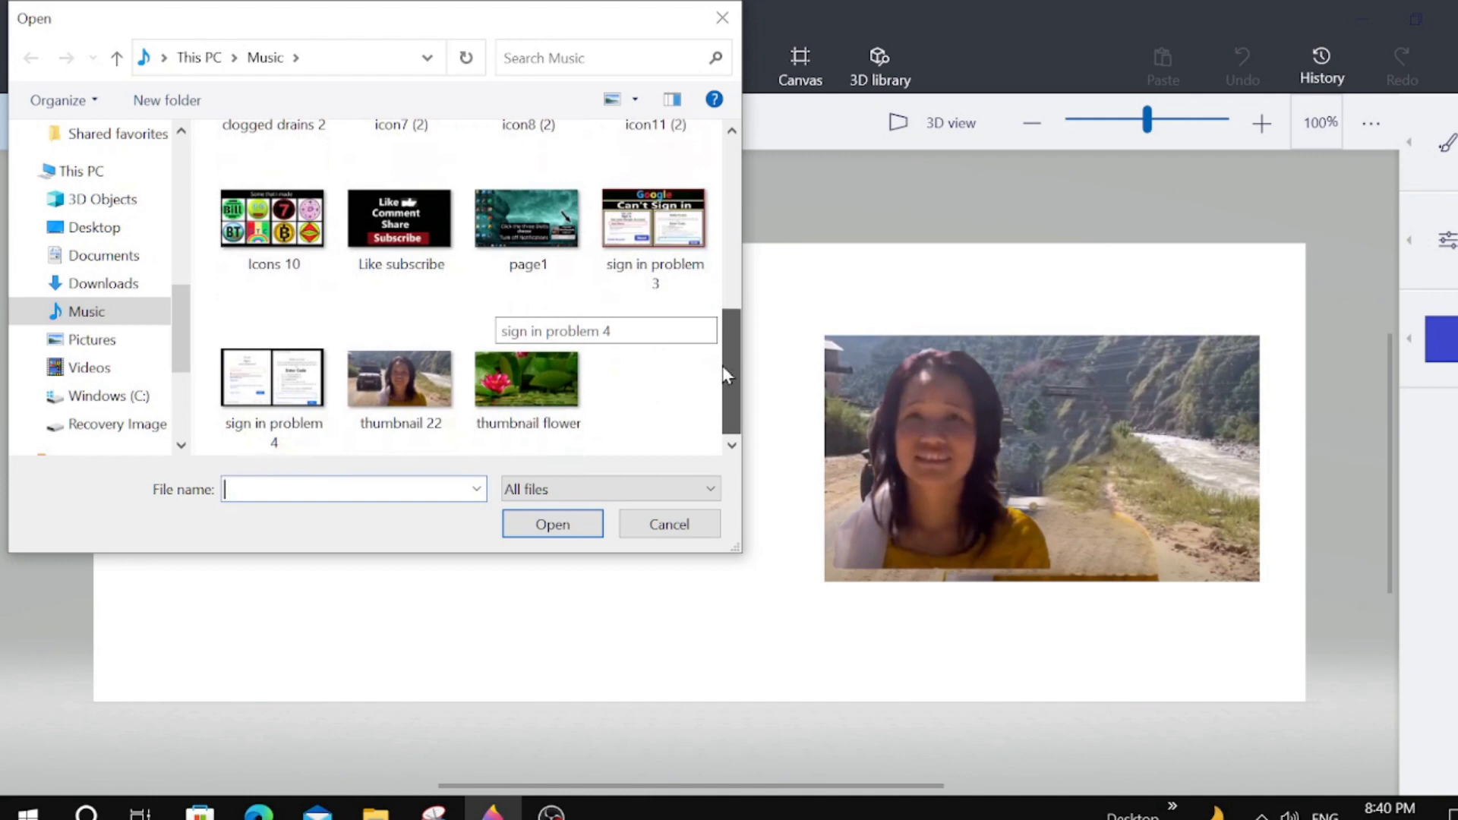
{"action": "left_click", "coordinate": [527, 377]}
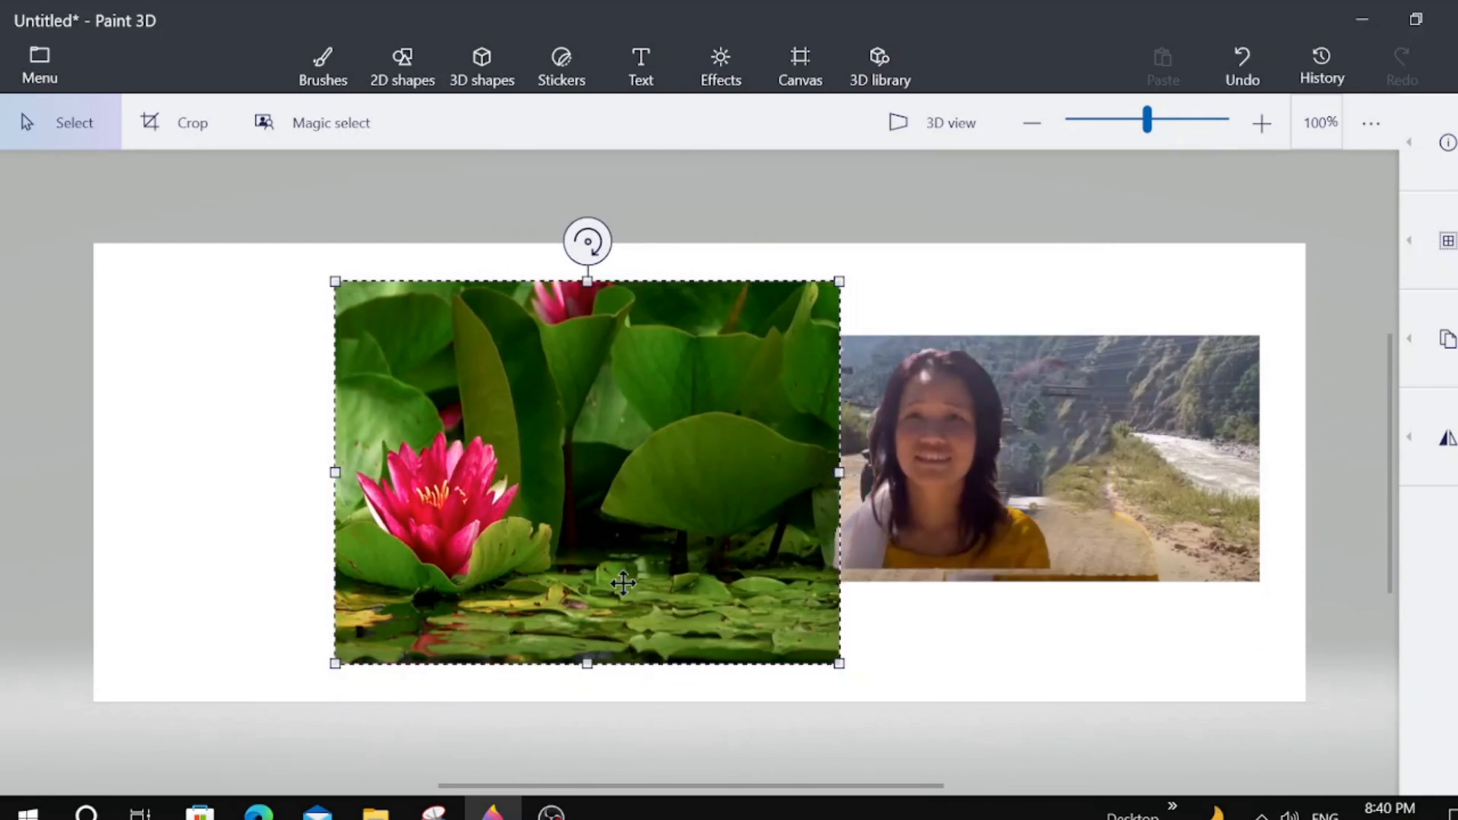
{"action": "mouse_move", "coordinate": [586, 639]}
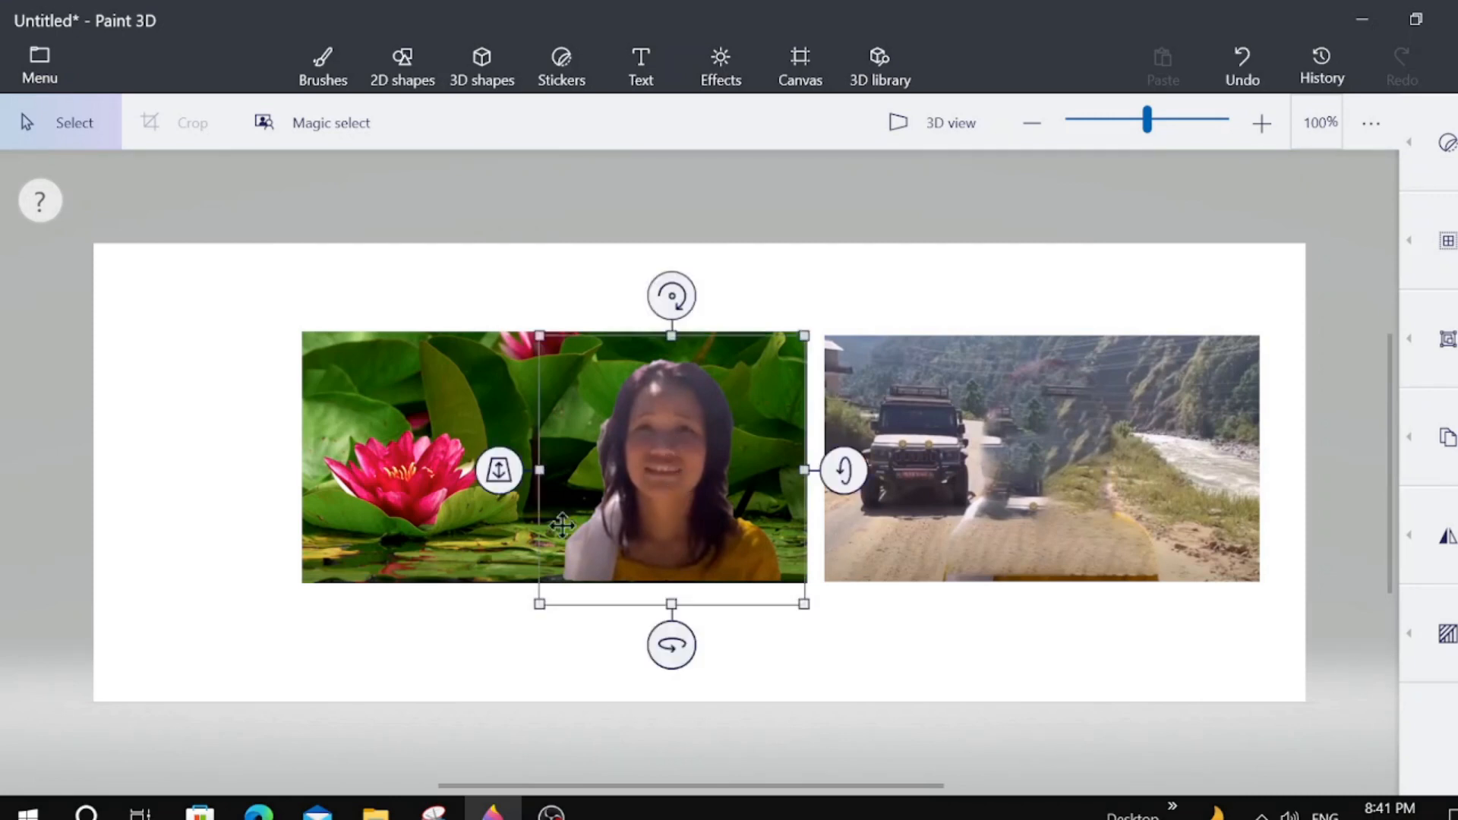
{"action": "mouse_move", "coordinate": [396, 610]}
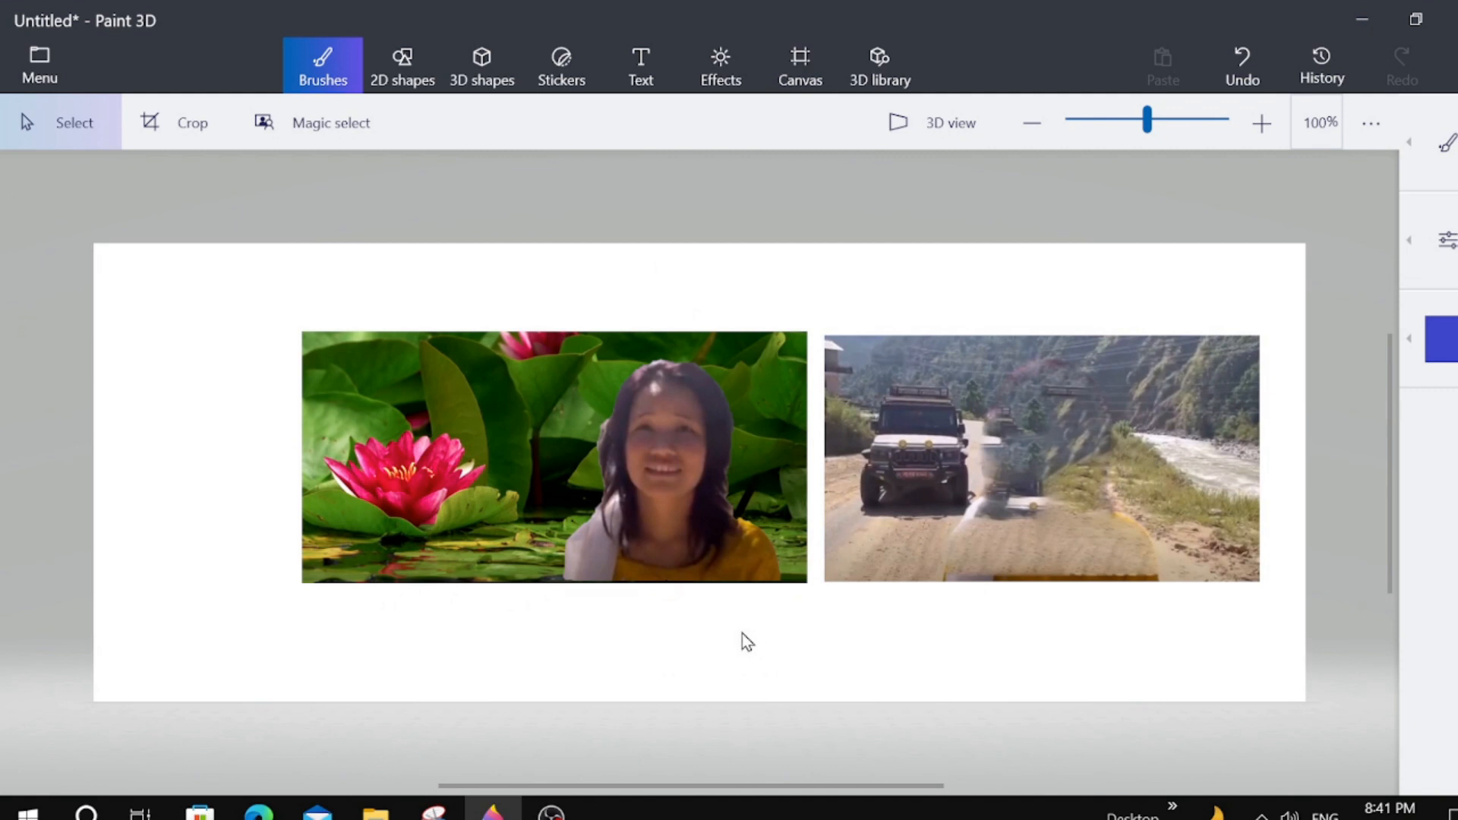
{"action": "mouse_move", "coordinate": [753, 647]}
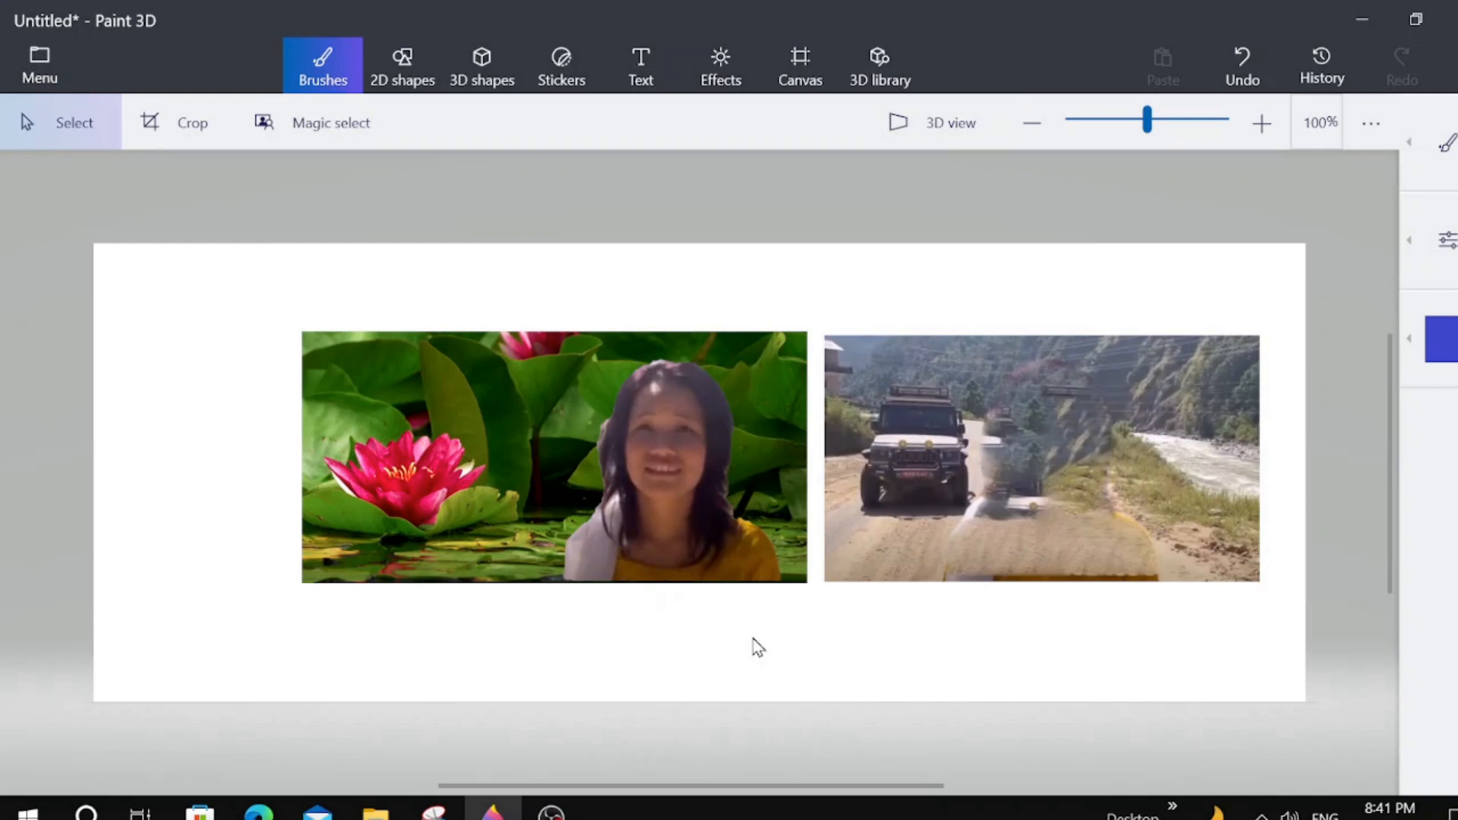
{"action": "mouse_move", "coordinate": [588, 460]}
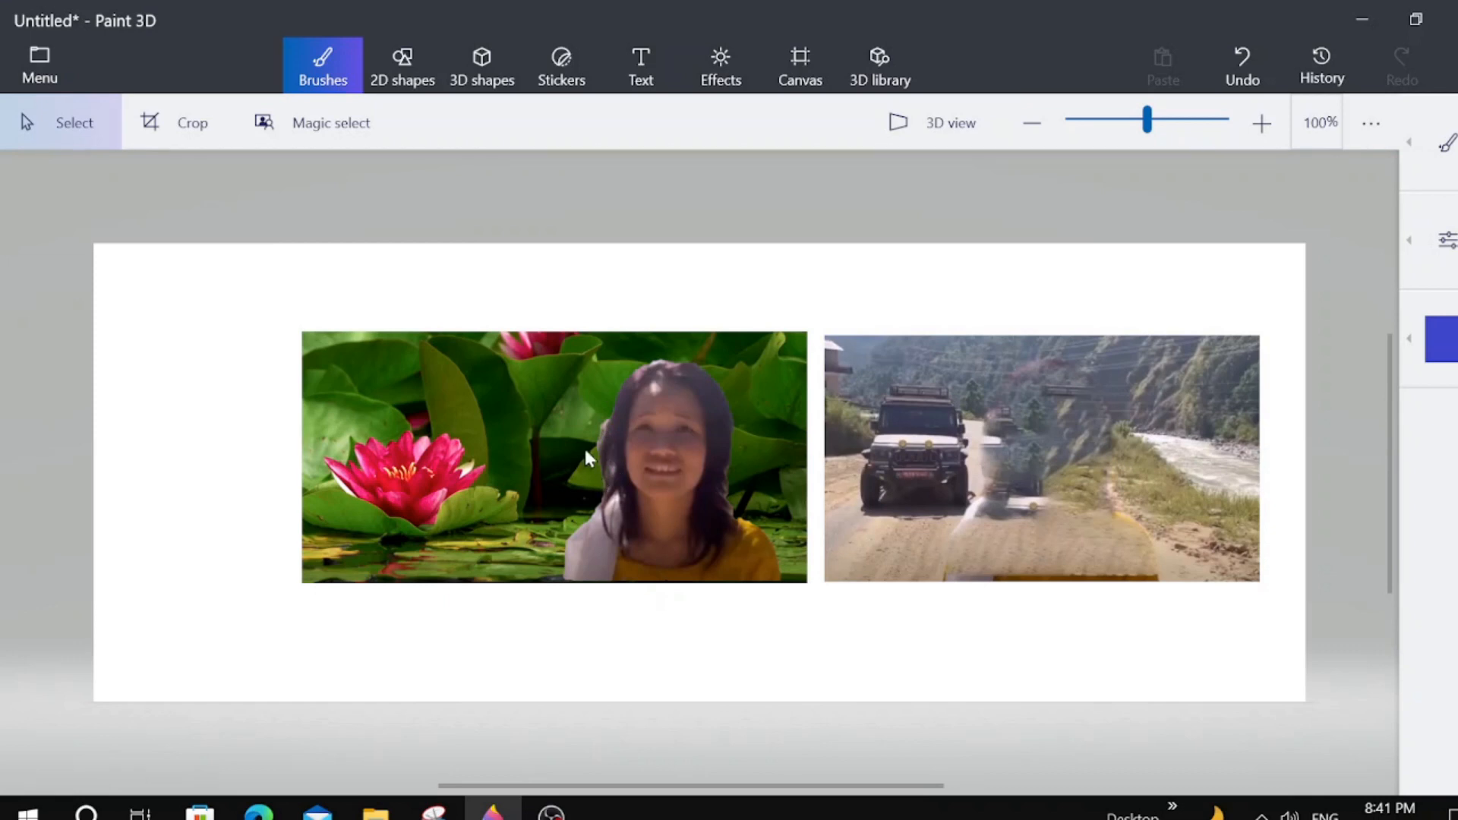
{"action": "mouse_move", "coordinate": [1283, 230]}
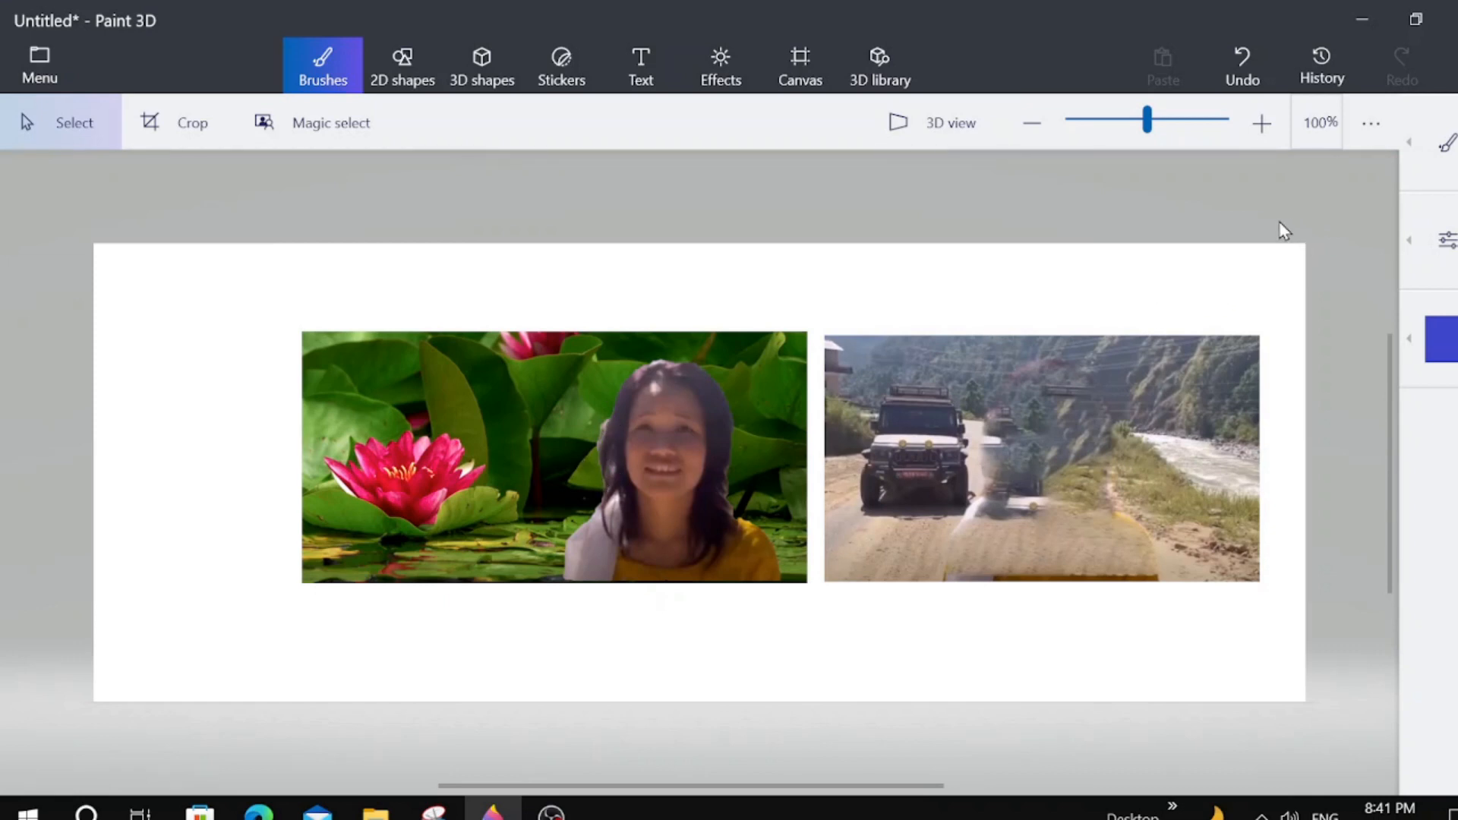
{"action": "mouse_move", "coordinate": [1284, 243]}
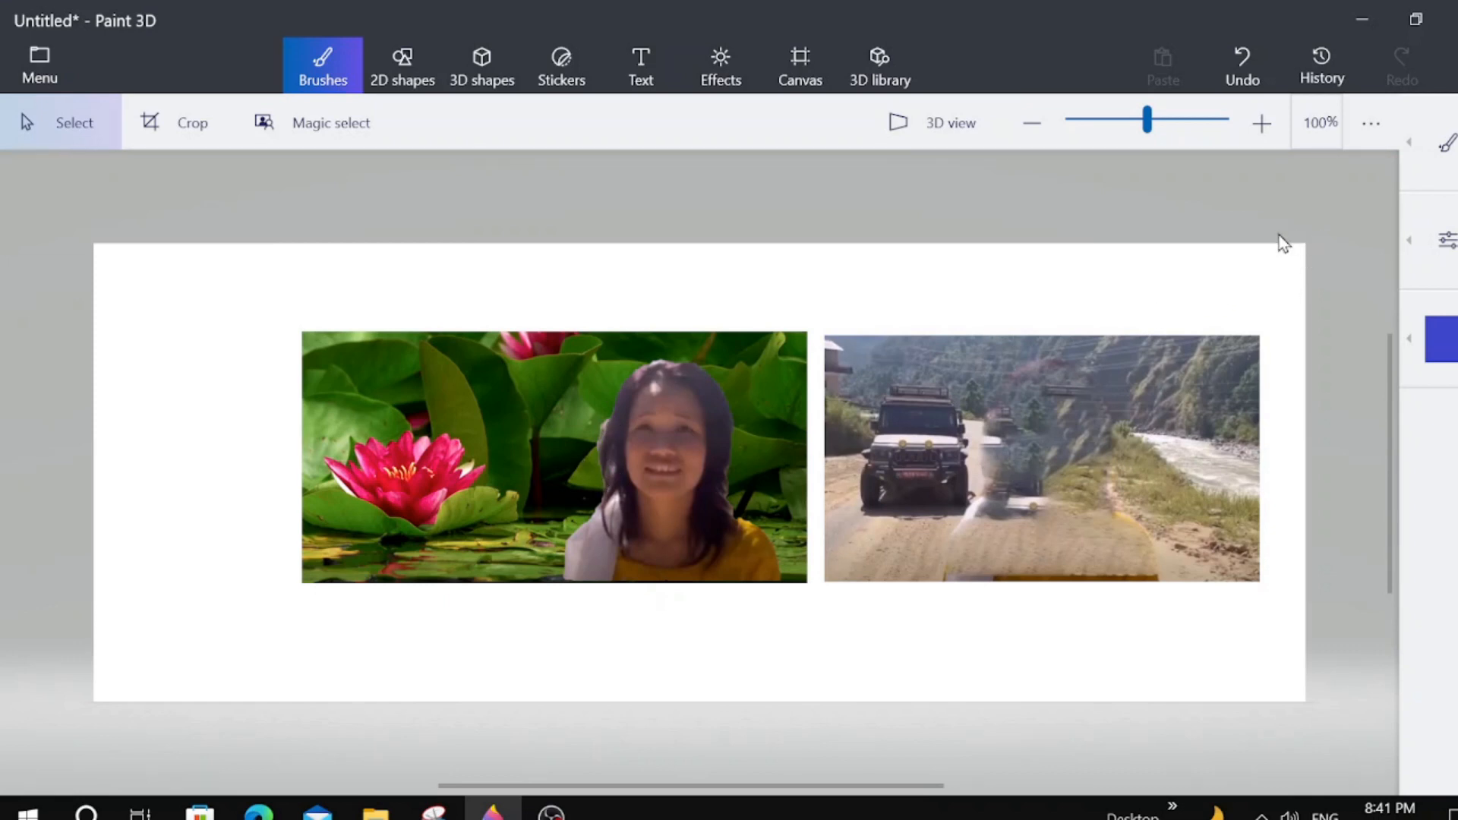
{"action": "mouse_move", "coordinate": [1153, 267]}
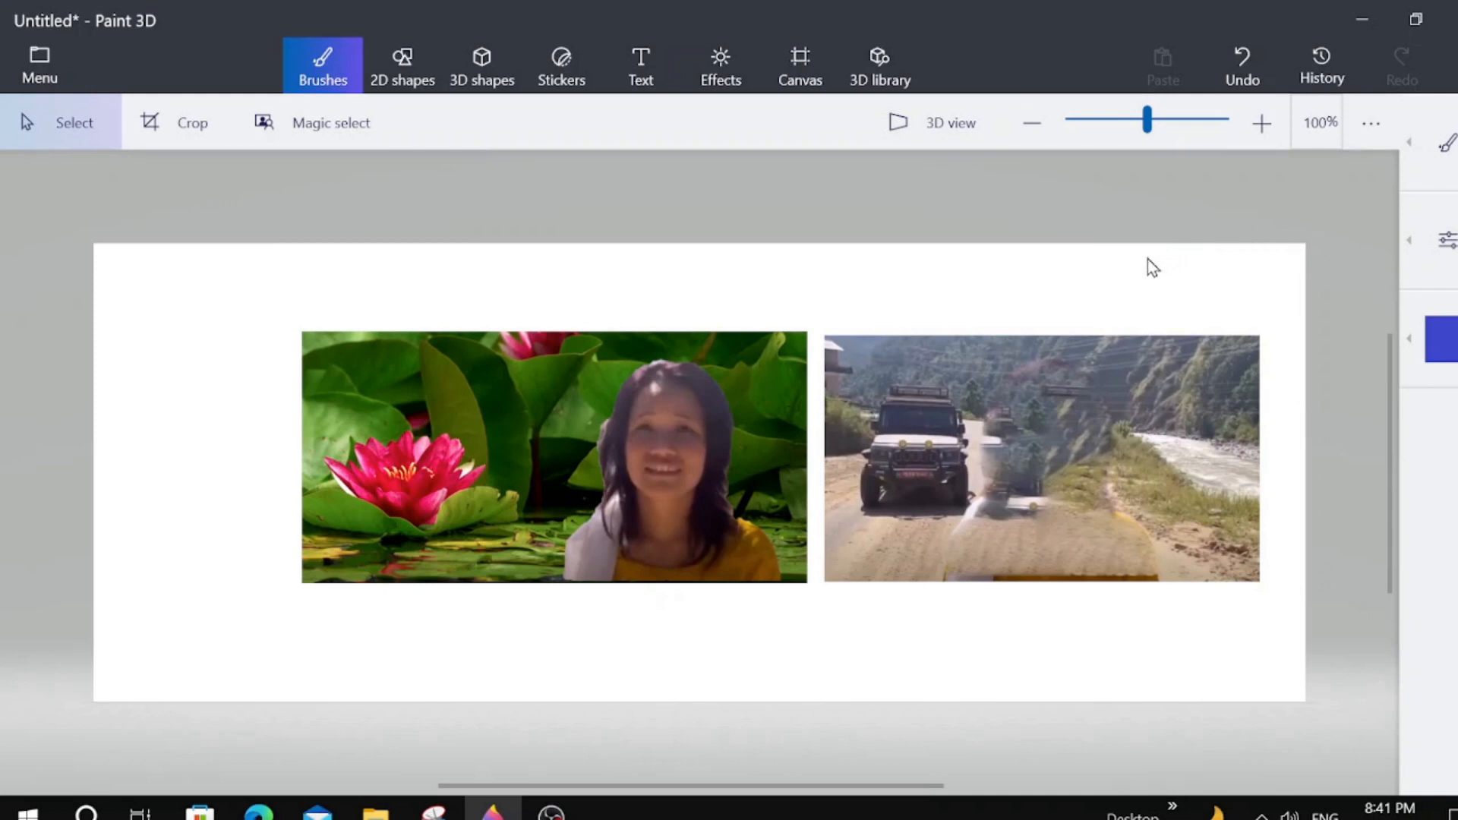
{"action": "mouse_move", "coordinate": [1125, 283]}
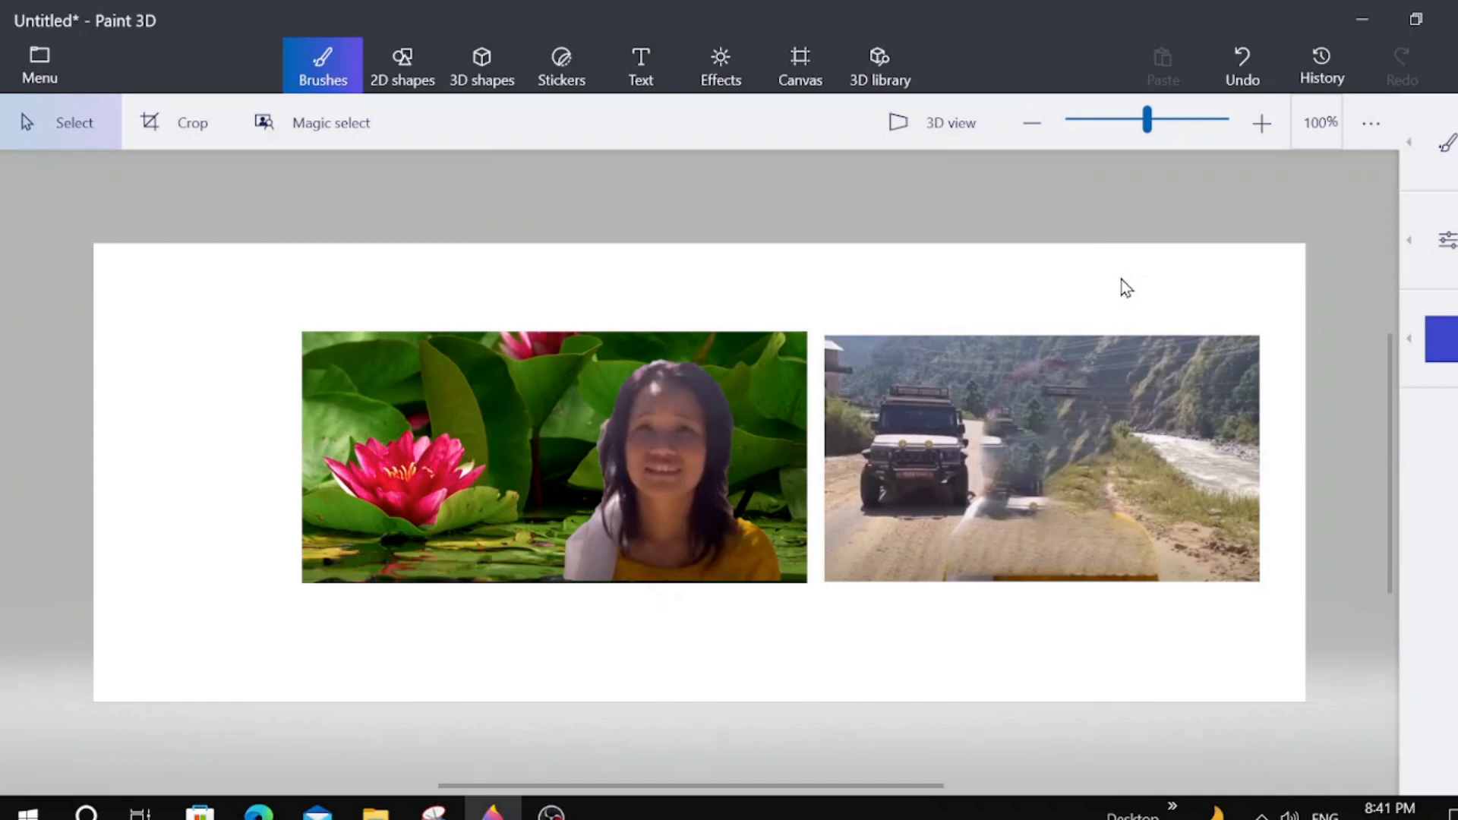
{"action": "mouse_move", "coordinate": [1125, 297]}
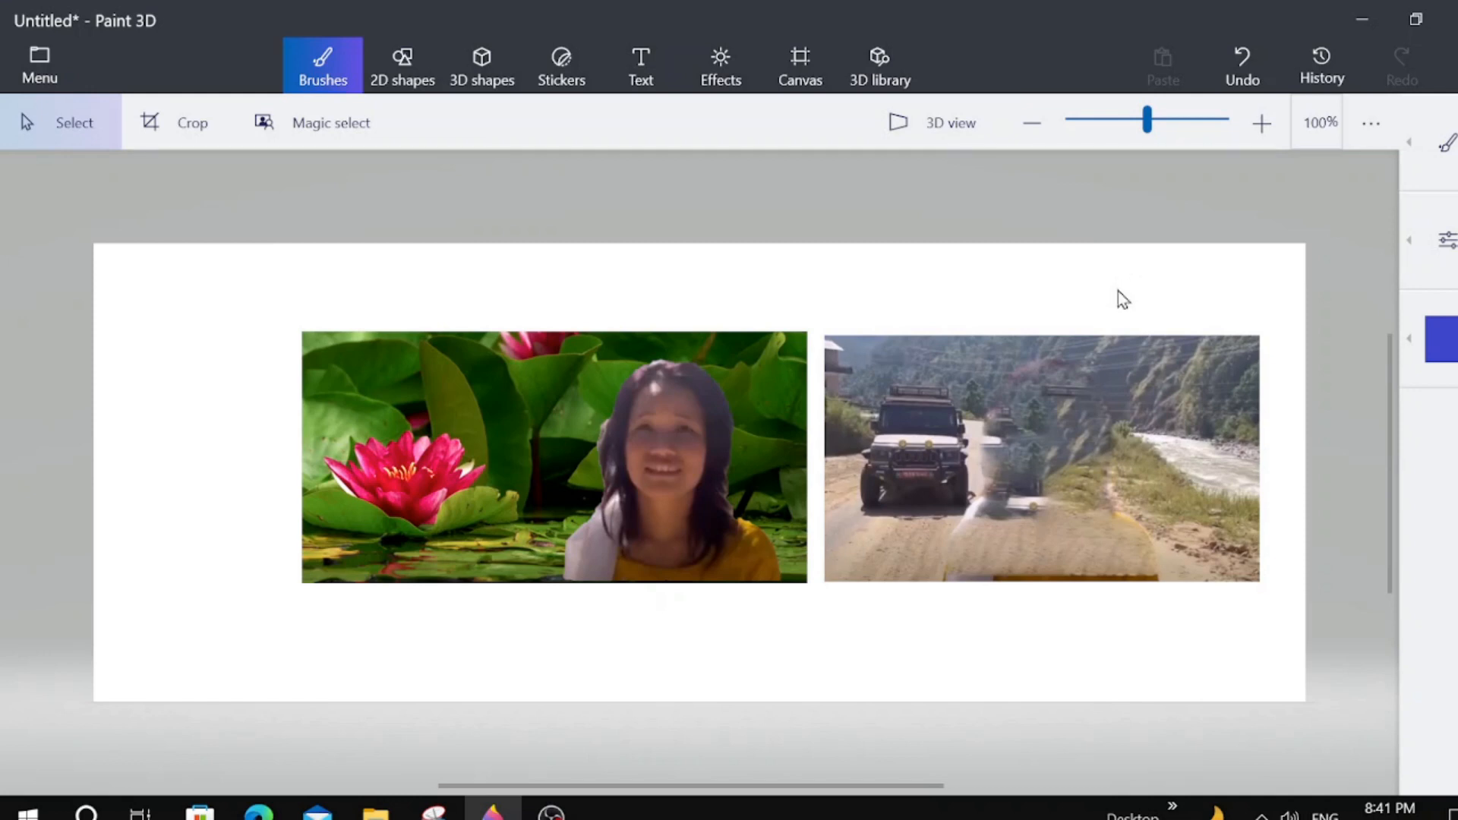
{"action": "mouse_move", "coordinate": [1103, 279]}
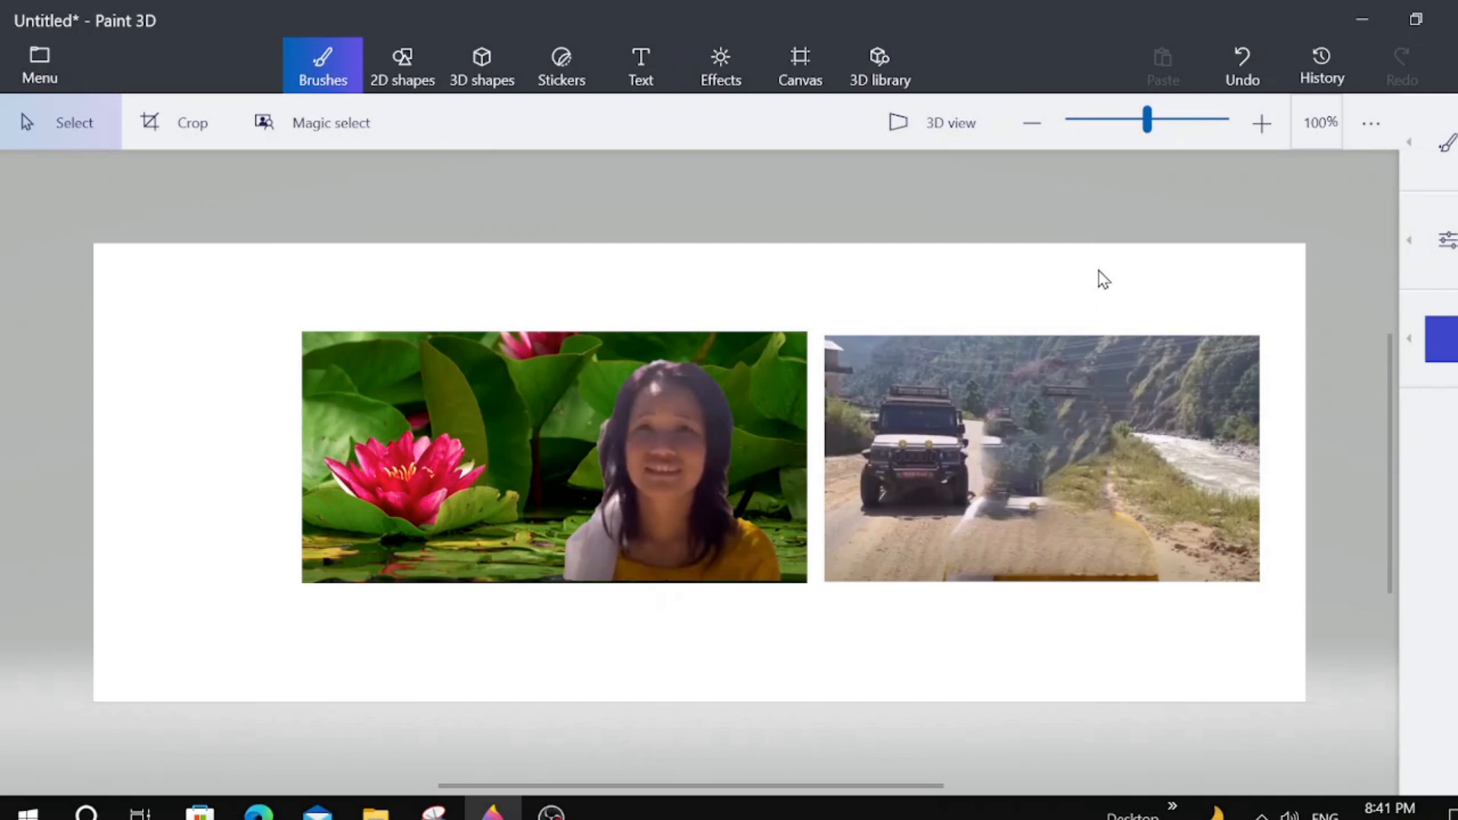